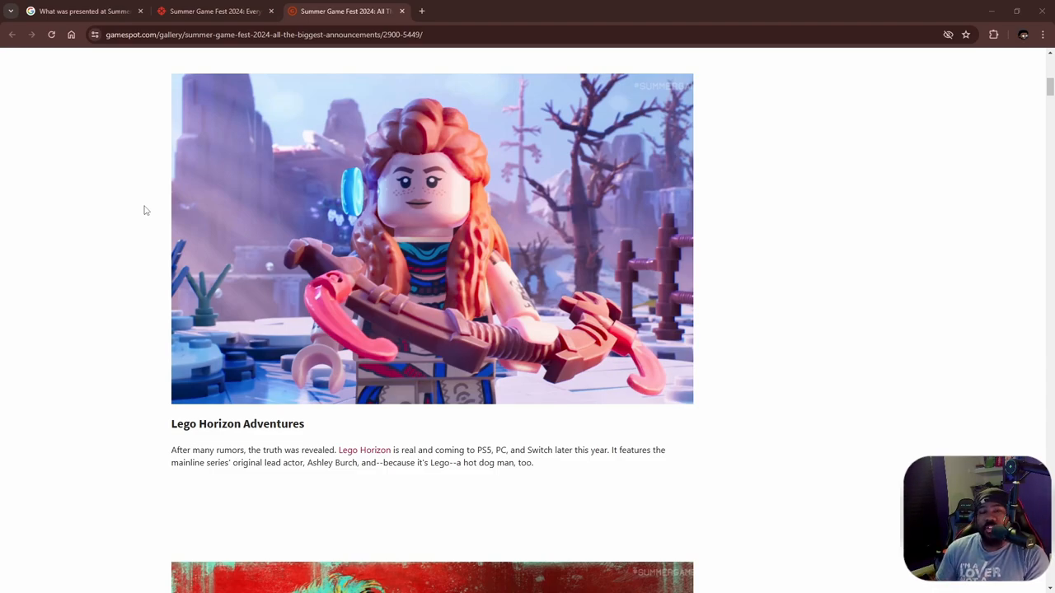
{"action": "mouse_move", "coordinate": [94, 274]}
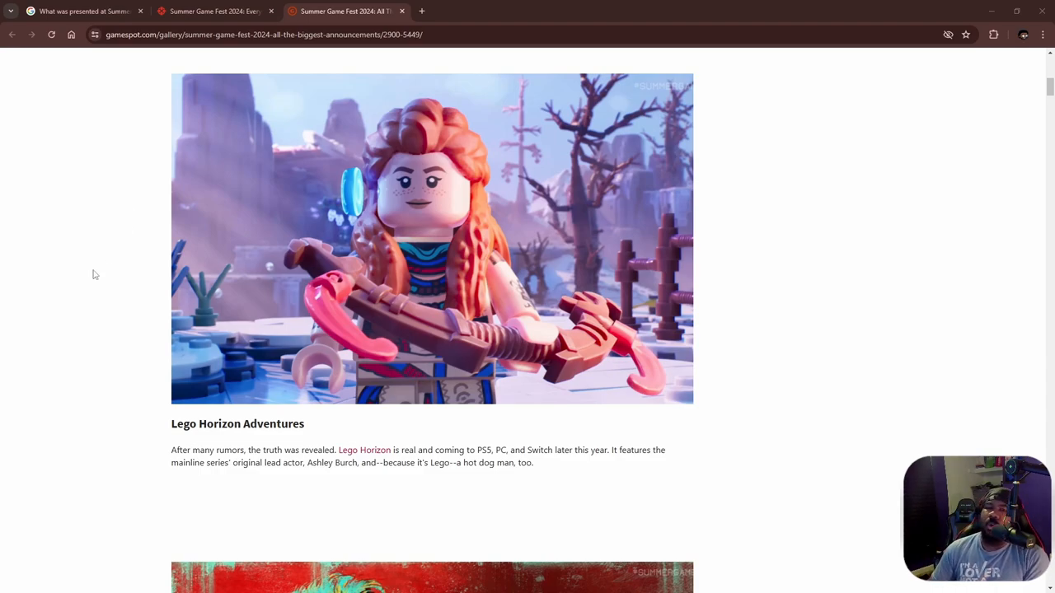
{"action": "mouse_move", "coordinate": [77, 326]}
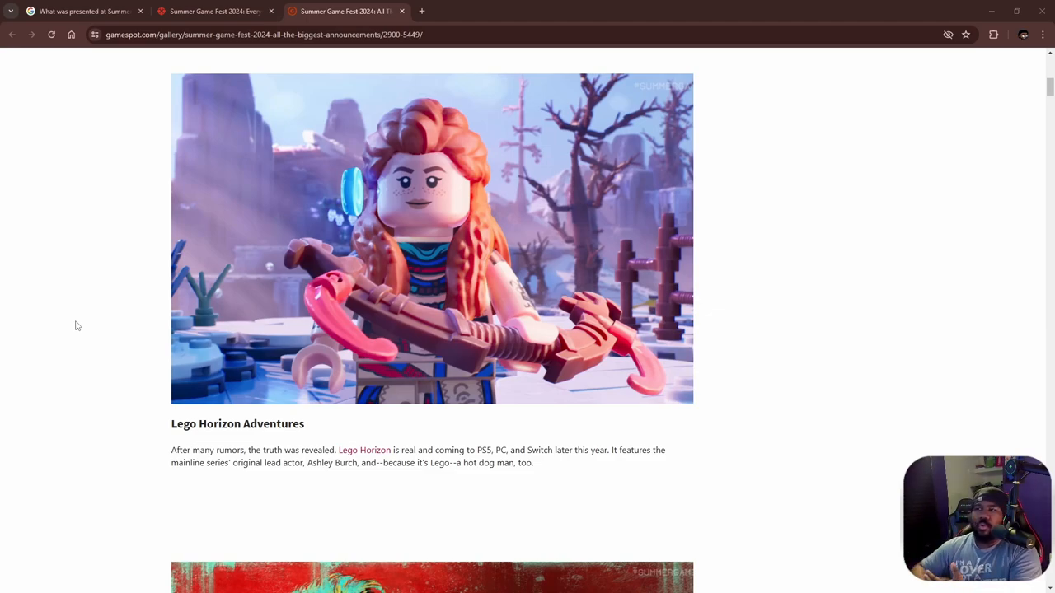
Scroll past the Lego Horizon Adventures description to the top of No More Room in Hell 2
{"action": "scroll", "scroll_direction": "down", "scroll_amount": 3}
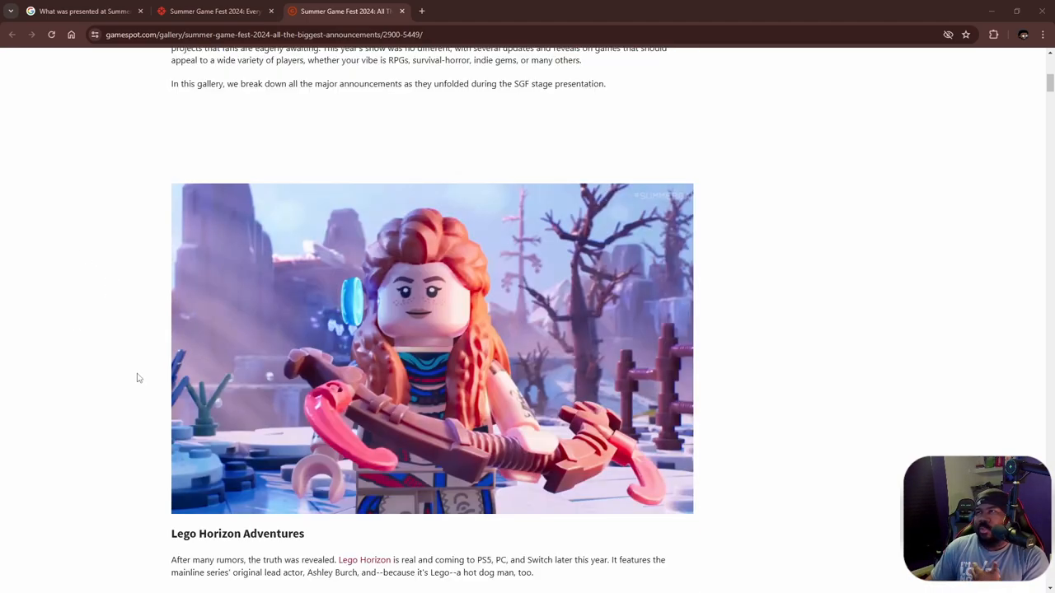
{"action": "scroll", "scroll_direction": "down", "scroll_amount": 3}
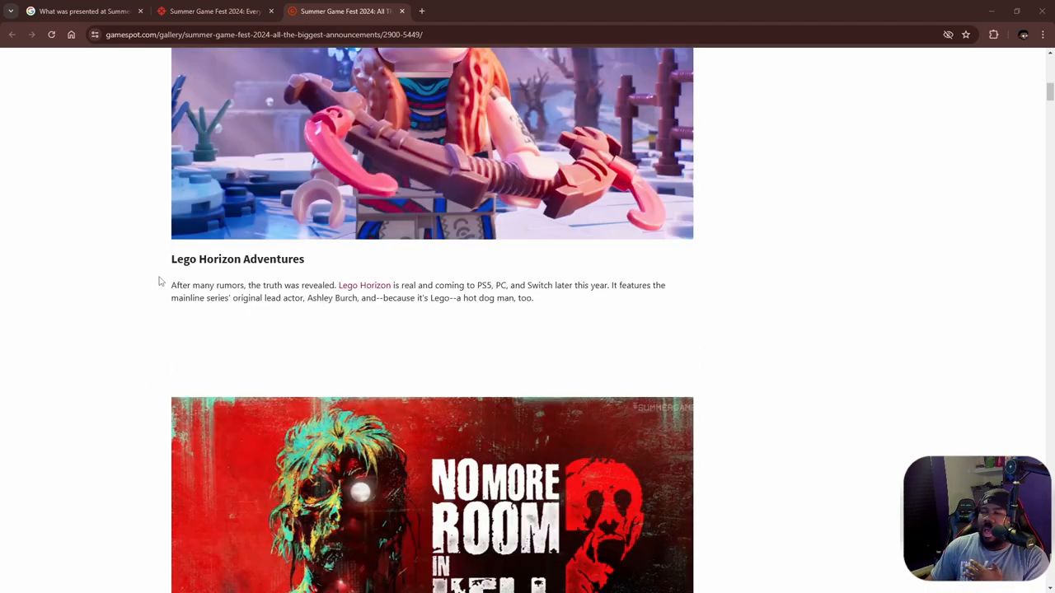
Scroll down to the Harry Potter Quidditch Champions title and description
{"action": "scroll", "scroll_direction": "down", "scroll_amount": 3}
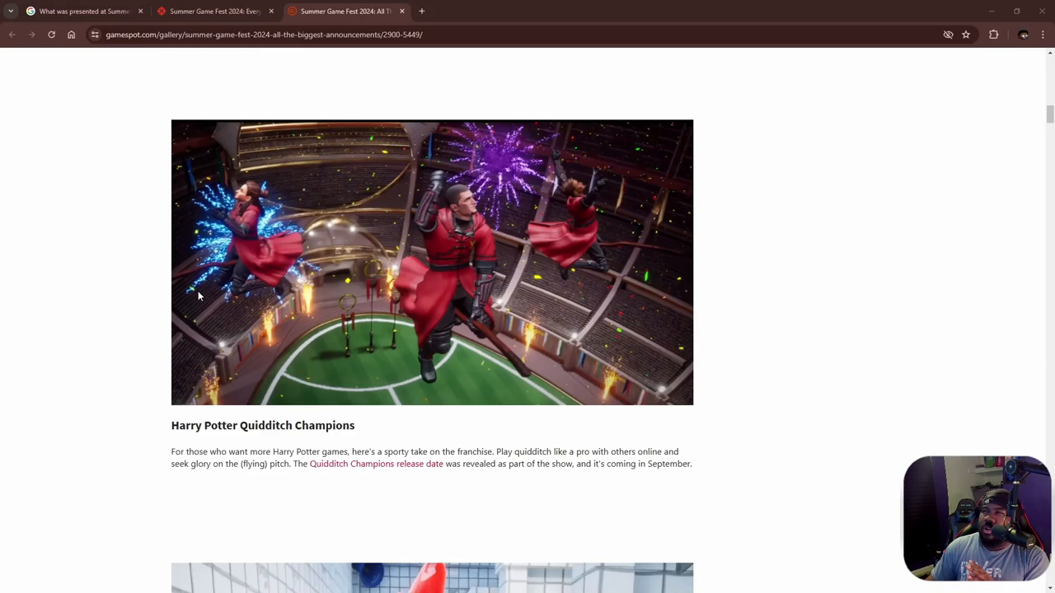
{"action": "scroll", "scroll_direction": "down", "scroll_amount": 3}
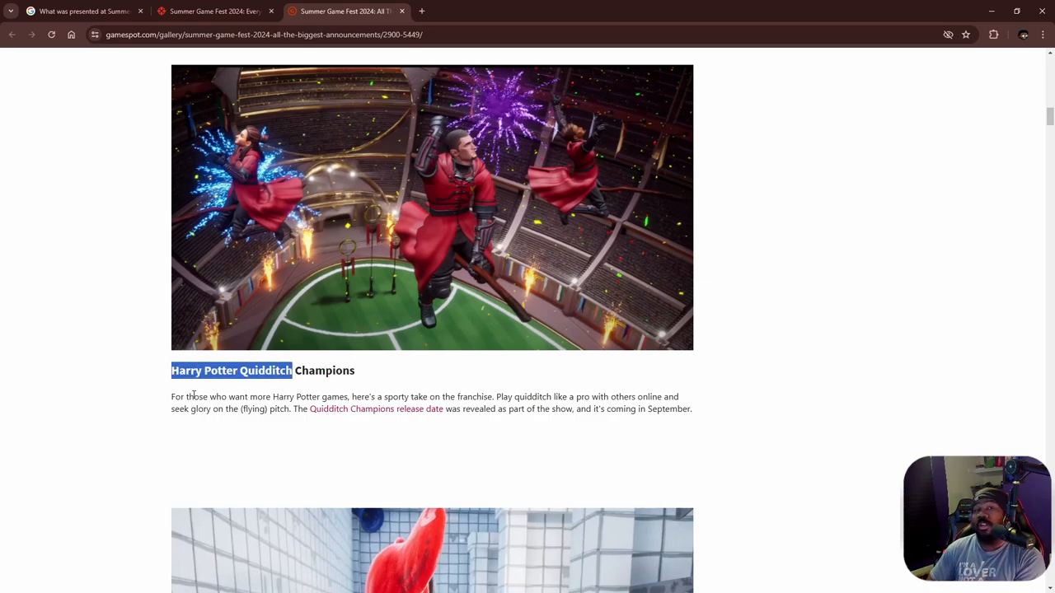
{"action": "mouse_move", "coordinate": [179, 540]}
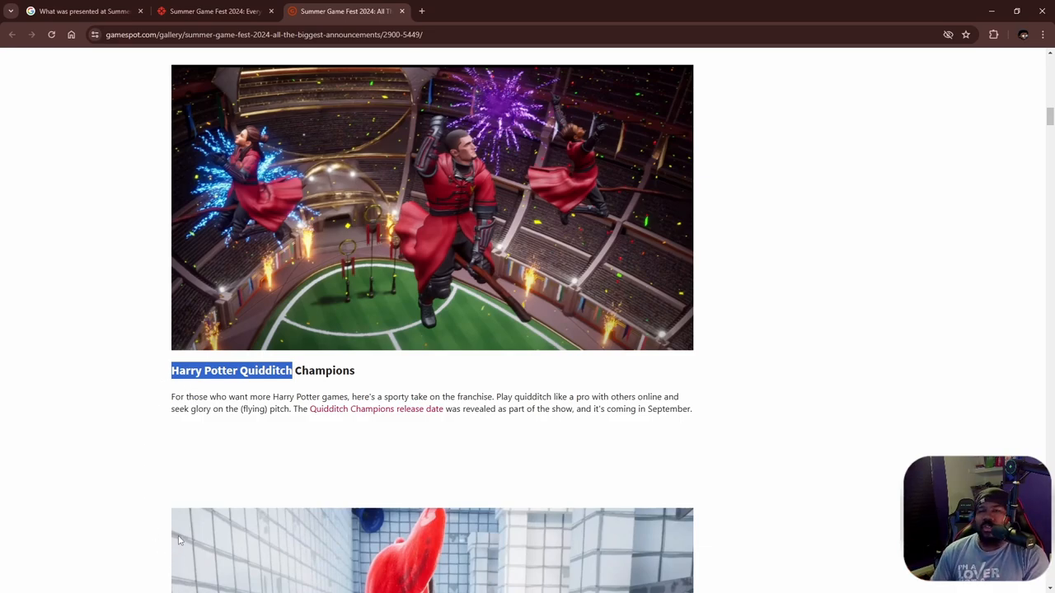
{"action": "mouse_move", "coordinate": [149, 481]}
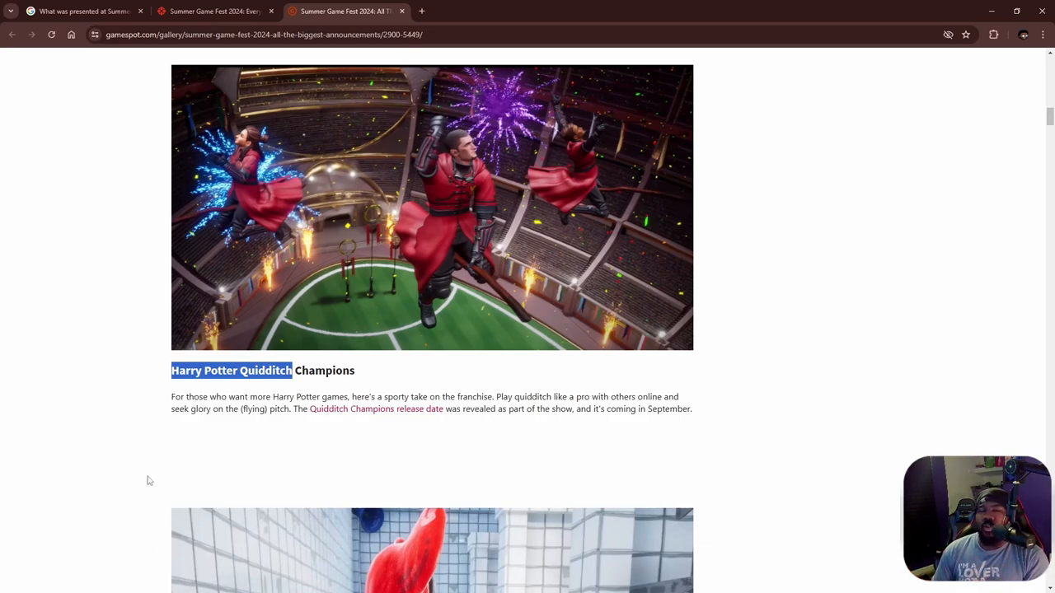
{"action": "mouse_move", "coordinate": [154, 492]}
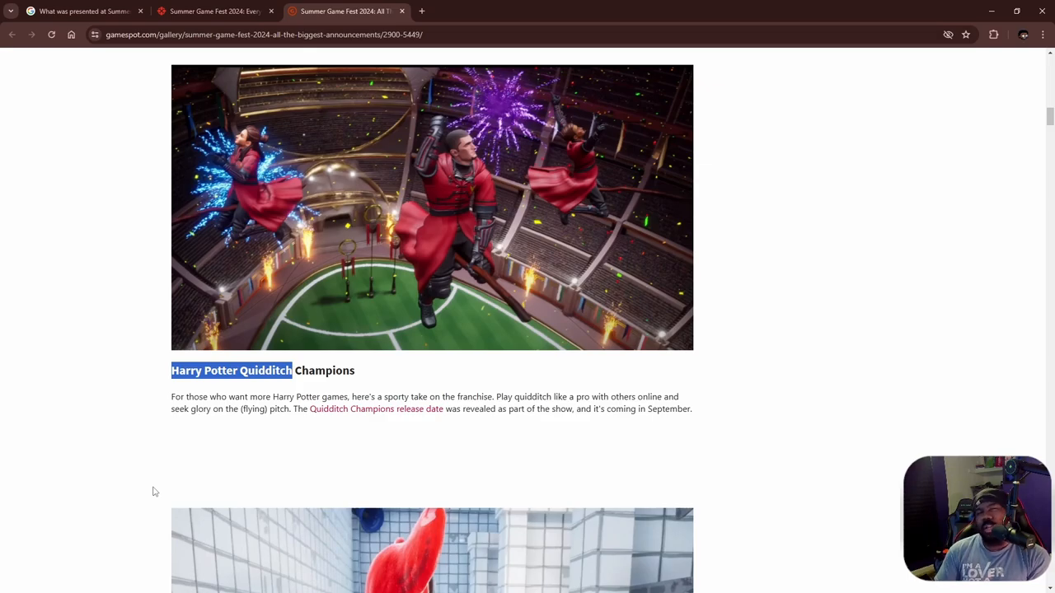
{"action": "mouse_move", "coordinate": [108, 451]}
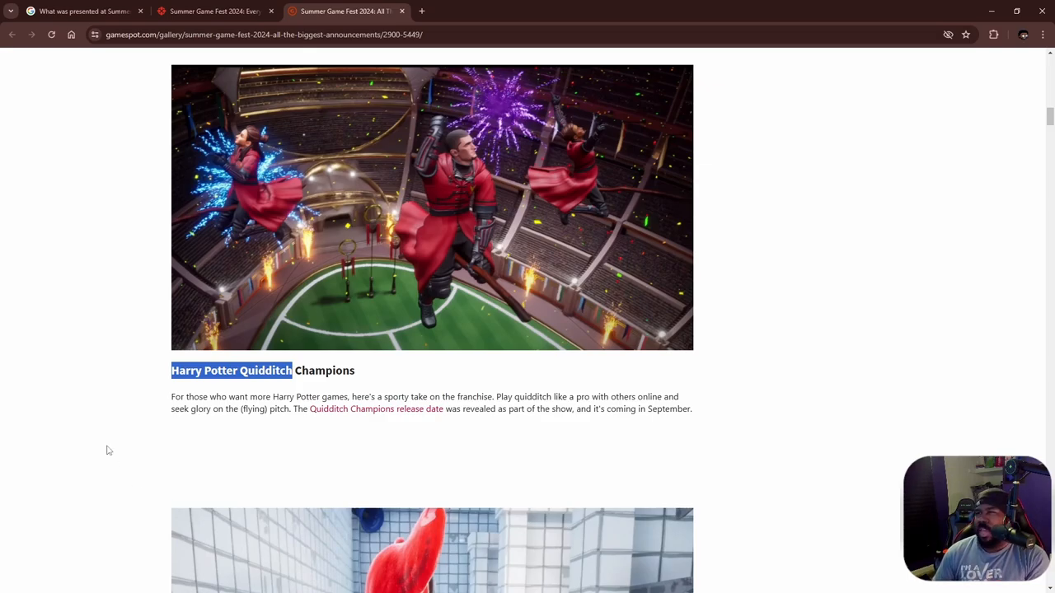
Scroll past Cuffbust, highlight the Star Wars Outlaws title, and read its description
{"action": "scroll", "scroll_direction": "down", "scroll_amount": 3}
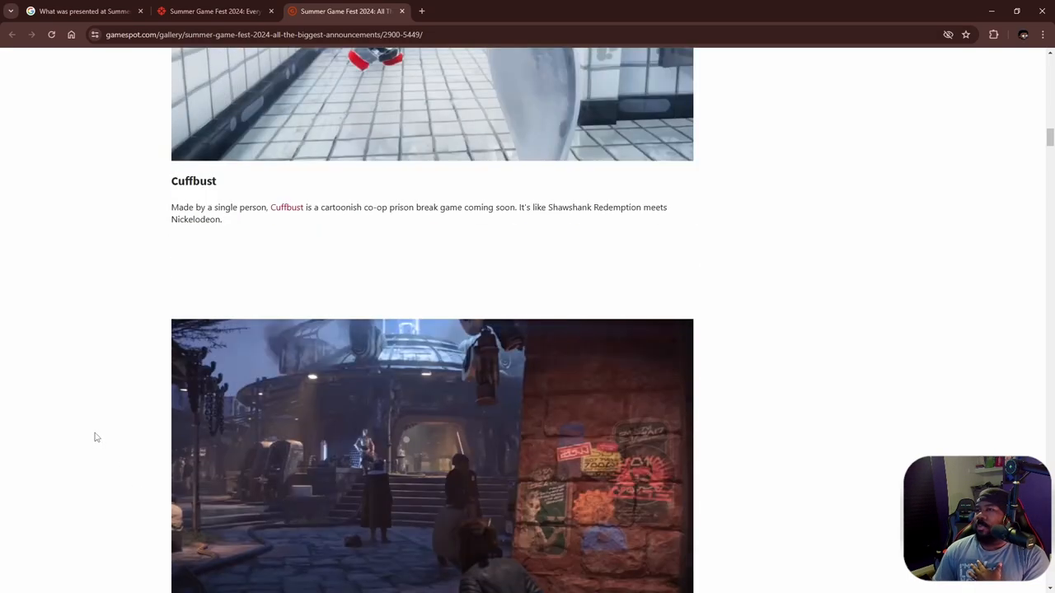
{"action": "scroll", "scroll_direction": "down", "scroll_amount": 3}
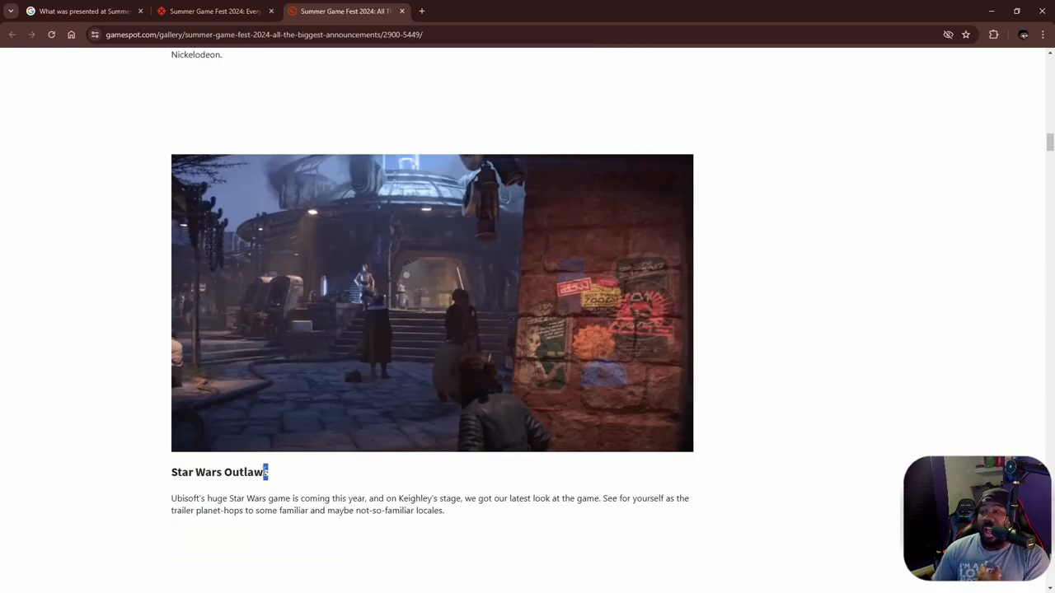
{"action": "triple_click", "coordinate": [219, 472]}
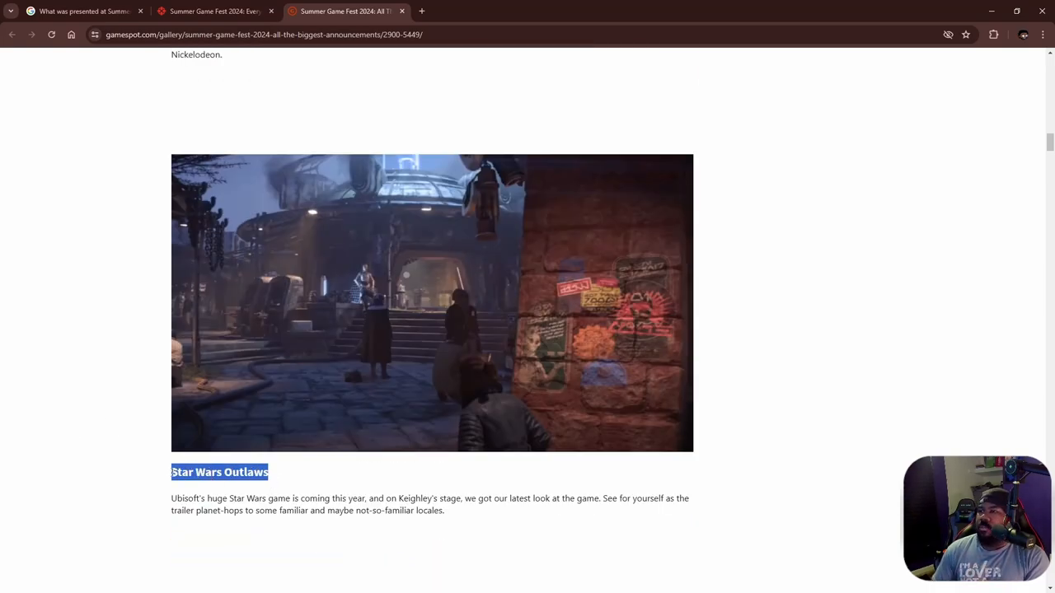
{"action": "mouse_move", "coordinate": [315, 493]}
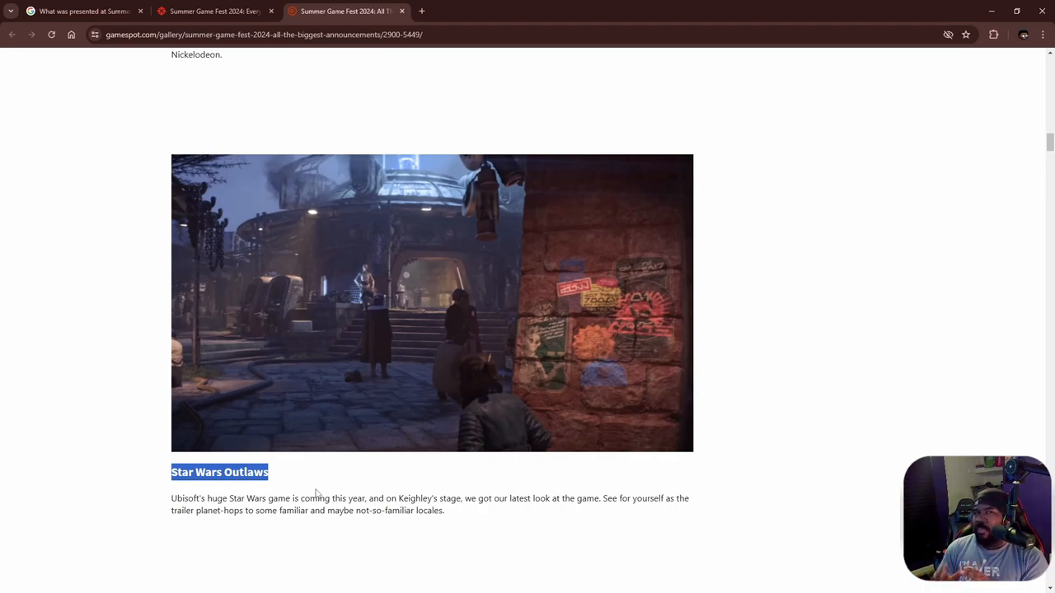
{"action": "scroll", "scroll_direction": "down", "scroll_amount": 3}
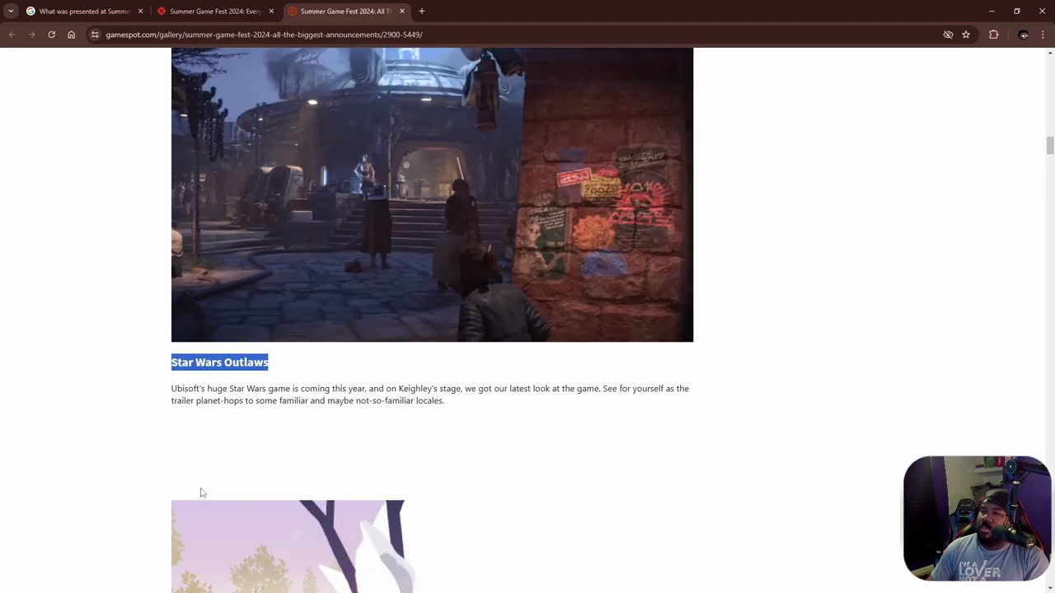
{"action": "mouse_move", "coordinate": [276, 369]}
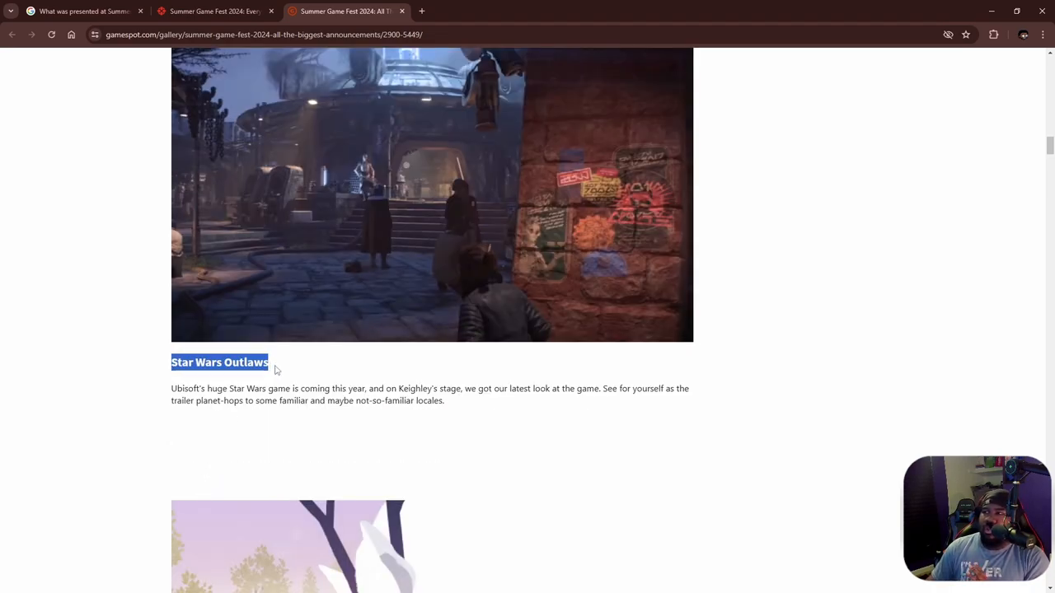
Scroll past Neva and highlight the Metaphor: ReFantazio heading
{"action": "scroll", "scroll_direction": "down", "scroll_amount": 3}
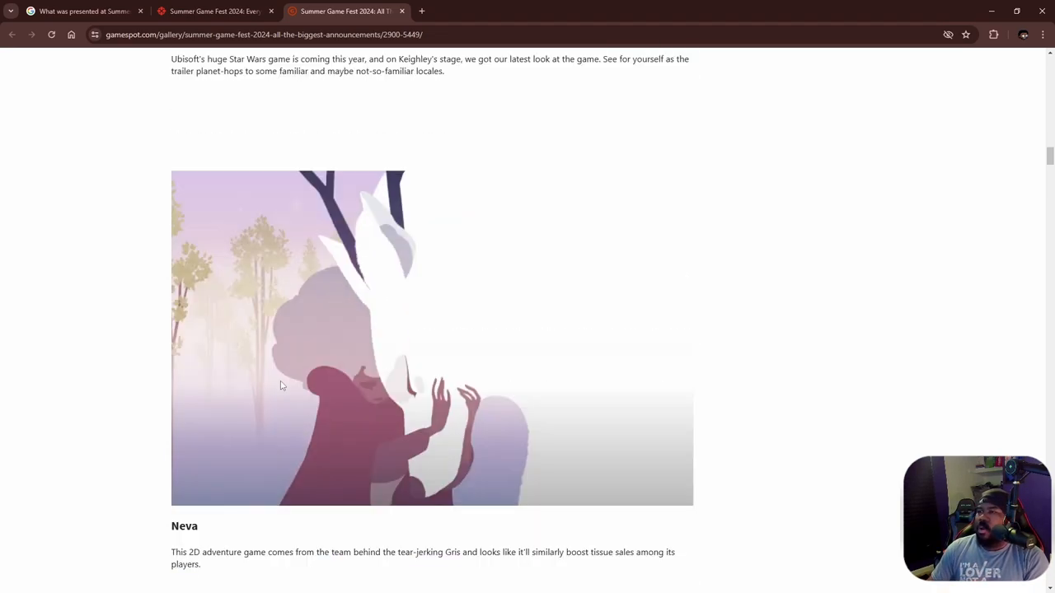
{"action": "scroll", "scroll_direction": "down", "scroll_amount": 3}
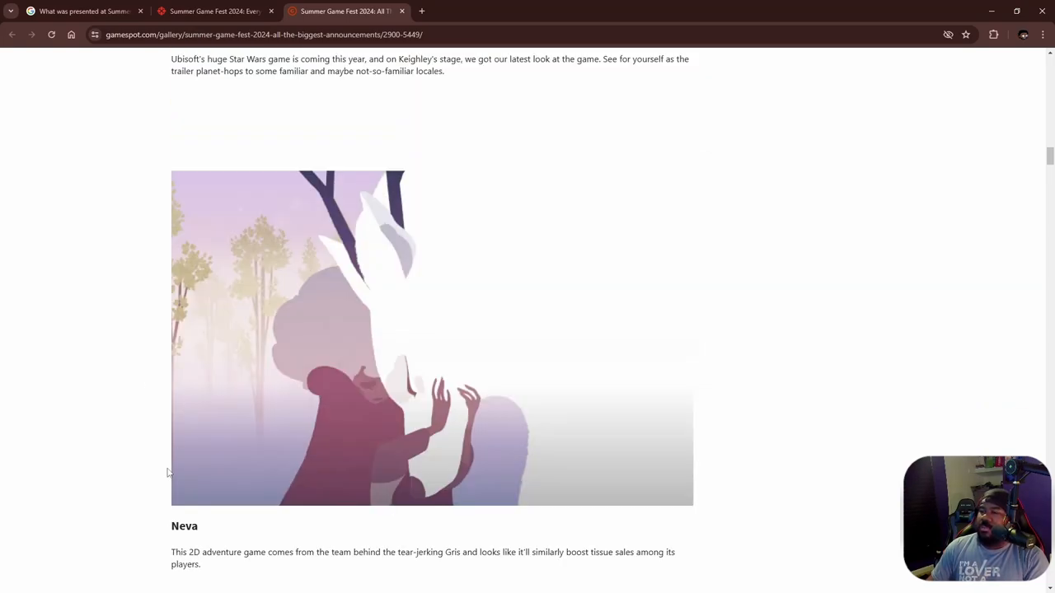
{"action": "scroll", "scroll_direction": "down", "scroll_amount": 3}
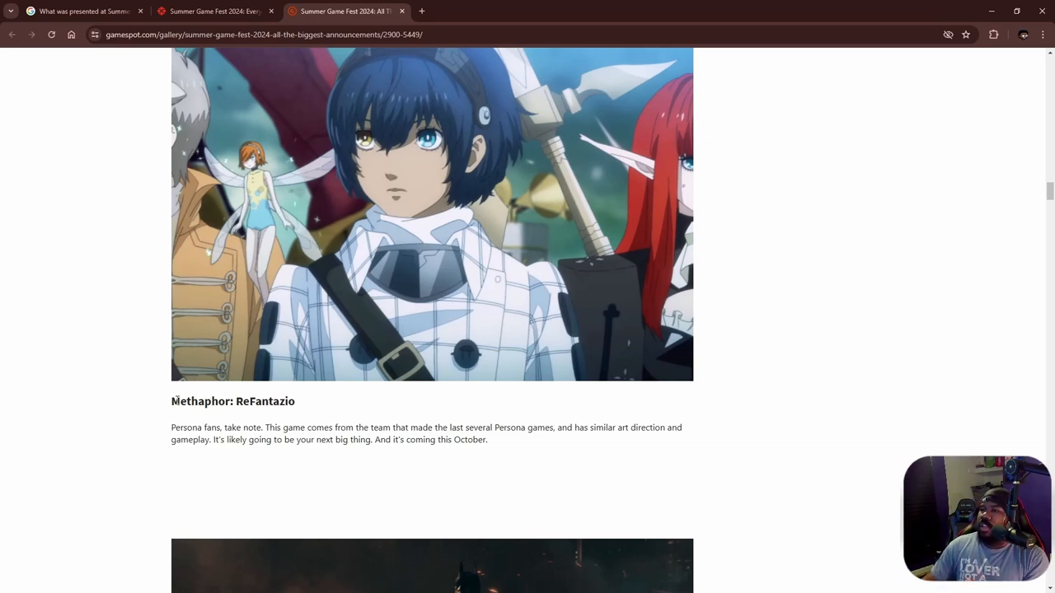
{"action": "triple_click", "coordinate": [233, 401]}
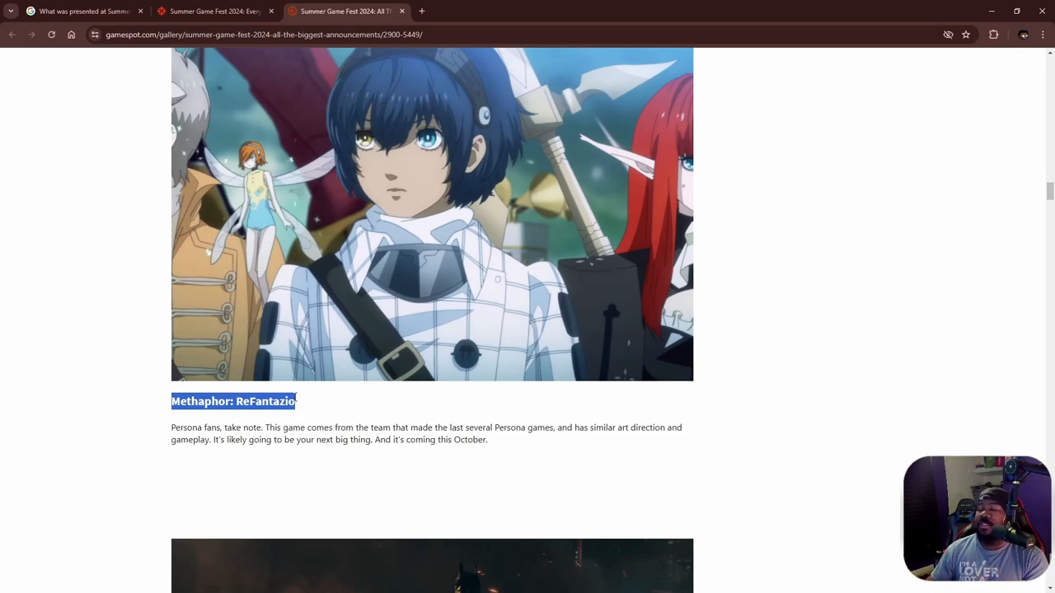
{"action": "mouse_move", "coordinate": [194, 423]}
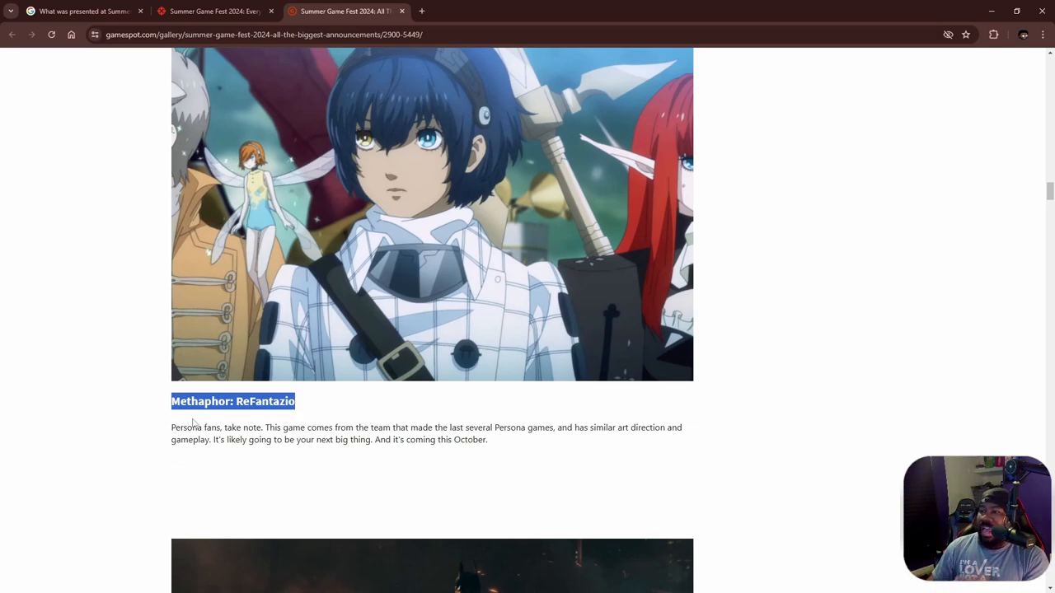
Scroll from Batman: Arkham Shadow down to the Delta Force: Hawk Ops entry
{"action": "scroll", "scroll_direction": "down", "scroll_amount": 3}
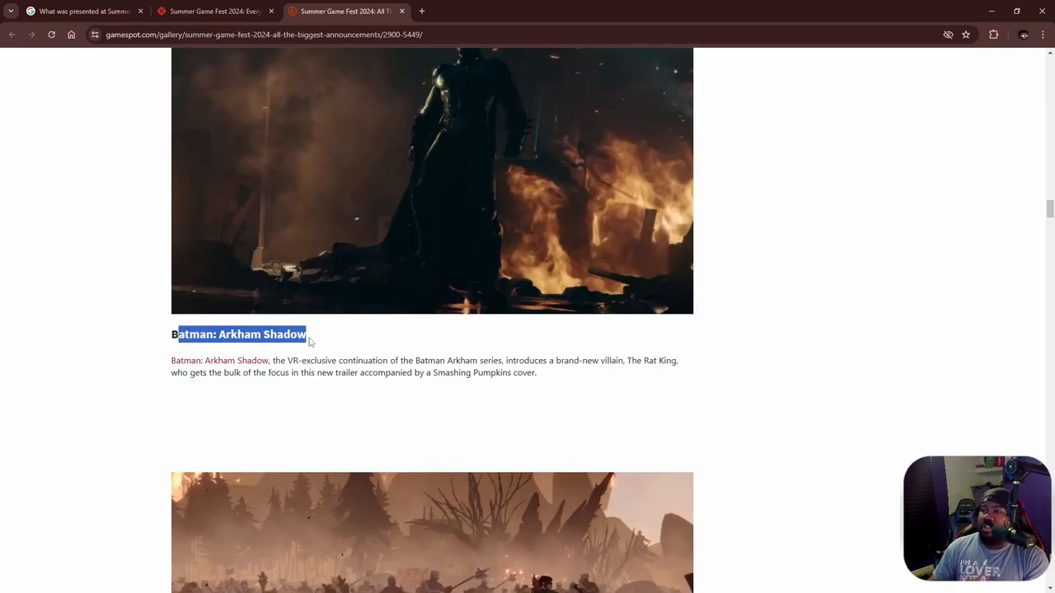
{"action": "mouse_move", "coordinate": [310, 347]}
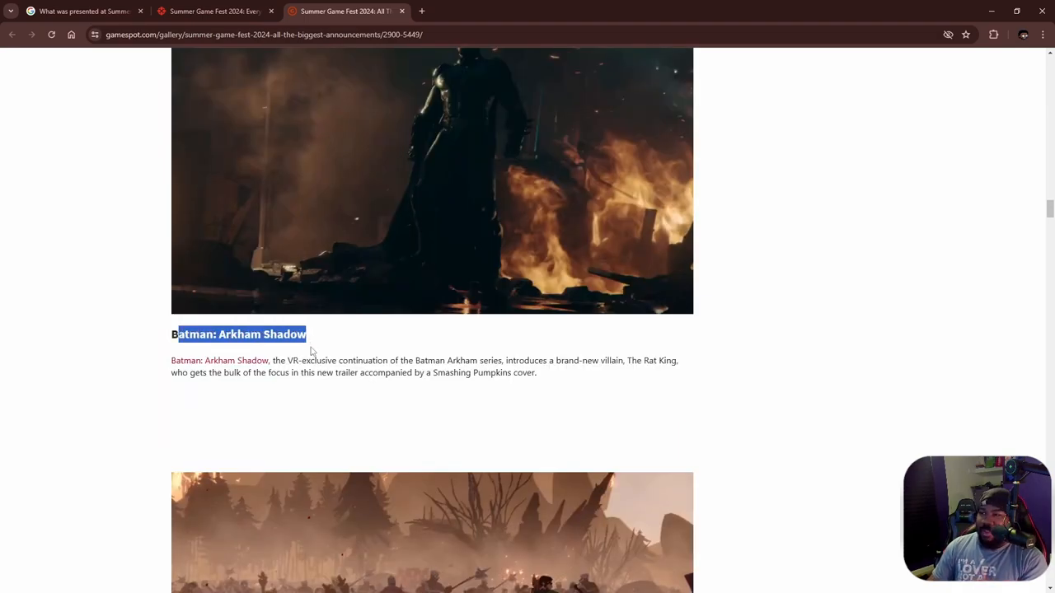
{"action": "mouse_move", "coordinate": [303, 376]}
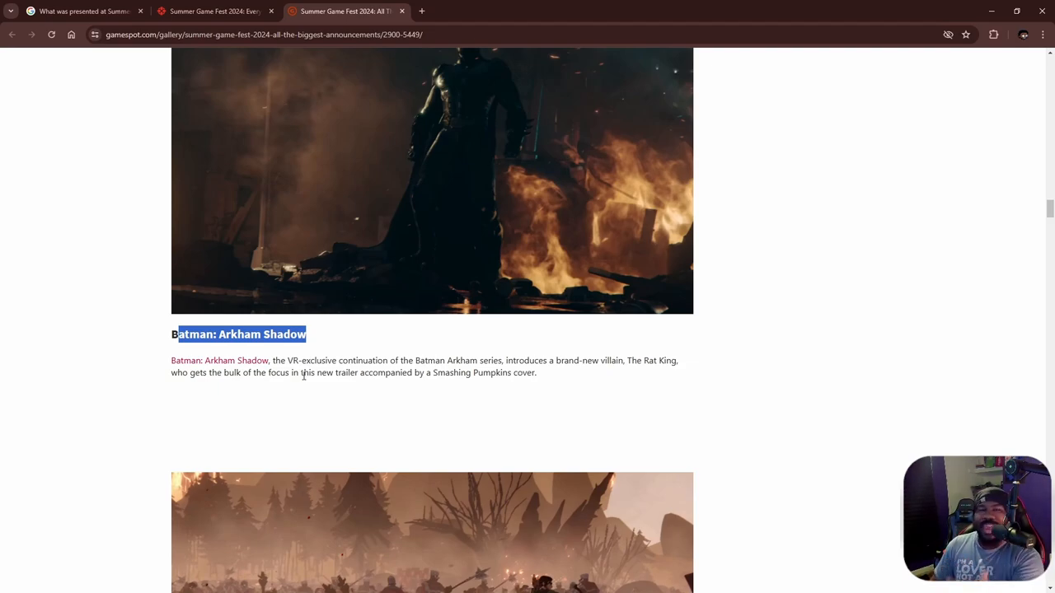
{"action": "scroll", "scroll_direction": "down", "scroll_amount": 3}
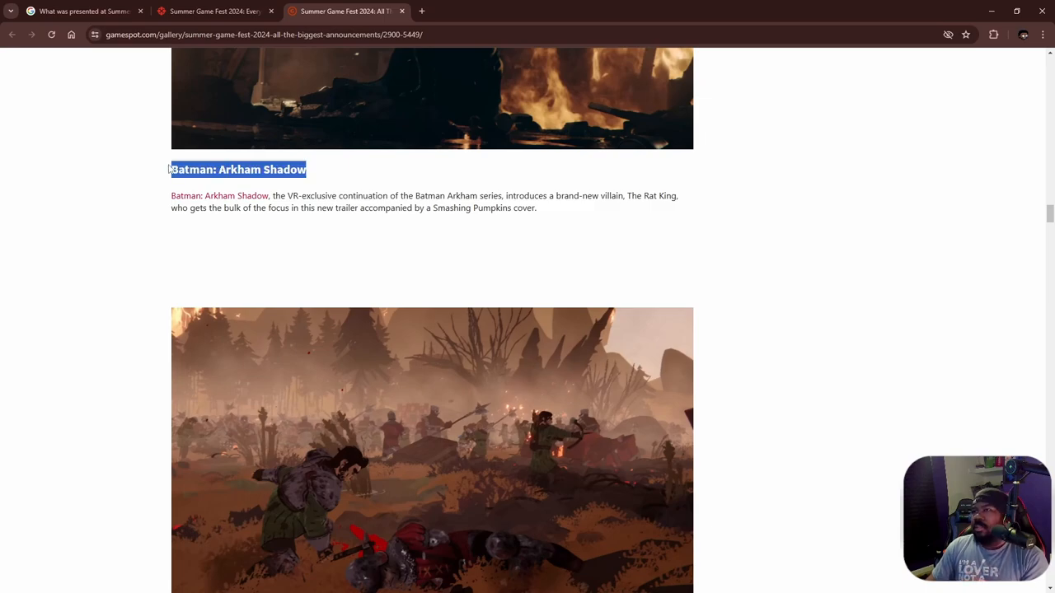
{"action": "scroll", "scroll_direction": "down", "scroll_amount": 3}
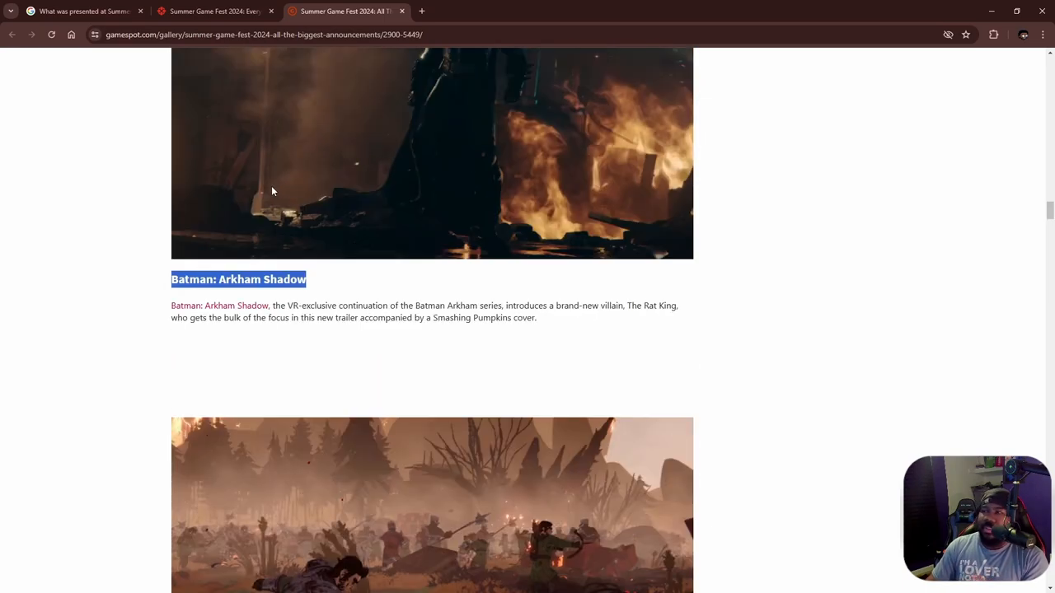
{"action": "mouse_move", "coordinate": [267, 210]}
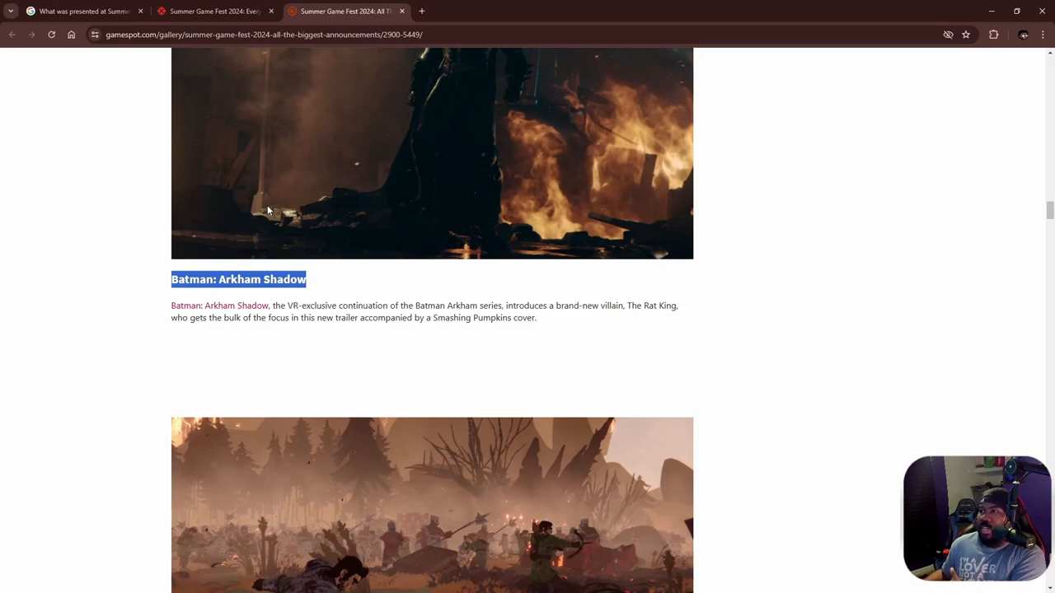
{"action": "scroll", "scroll_direction": "down", "scroll_amount": 3}
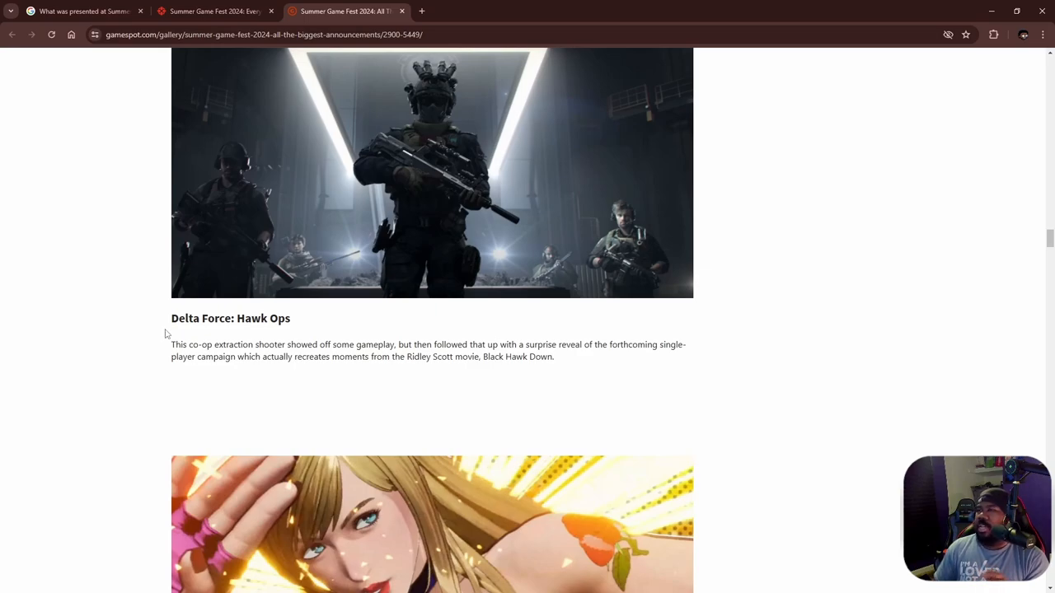
Scroll past Blumhouse, Rita's Rewind, Deer & Boy and Slitterhead to Enotria: The Last Song
{"action": "scroll", "scroll_direction": "down", "scroll_amount": 3}
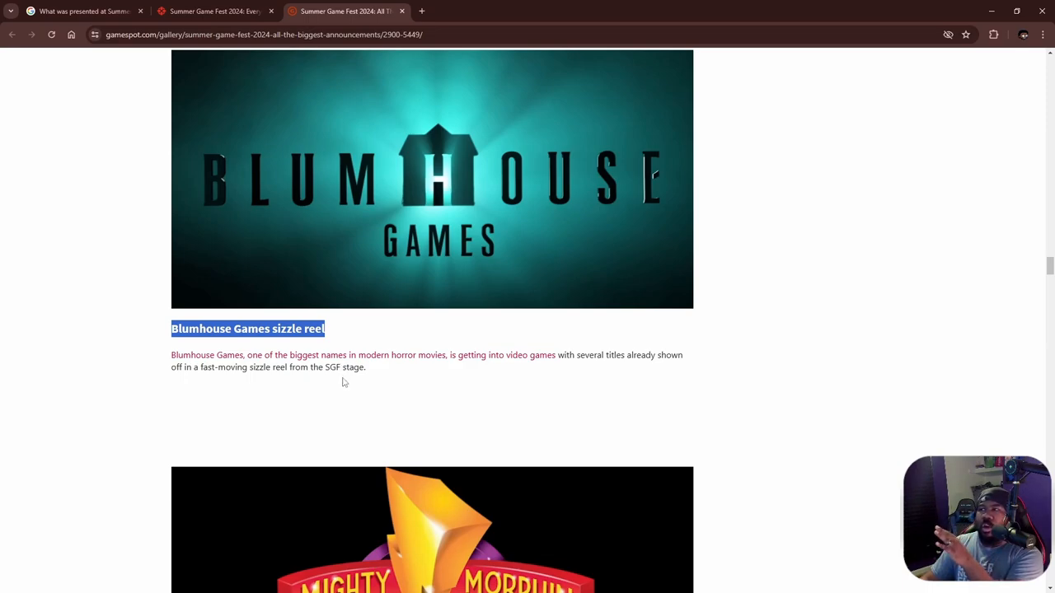
{"action": "mouse_move", "coordinate": [281, 227]}
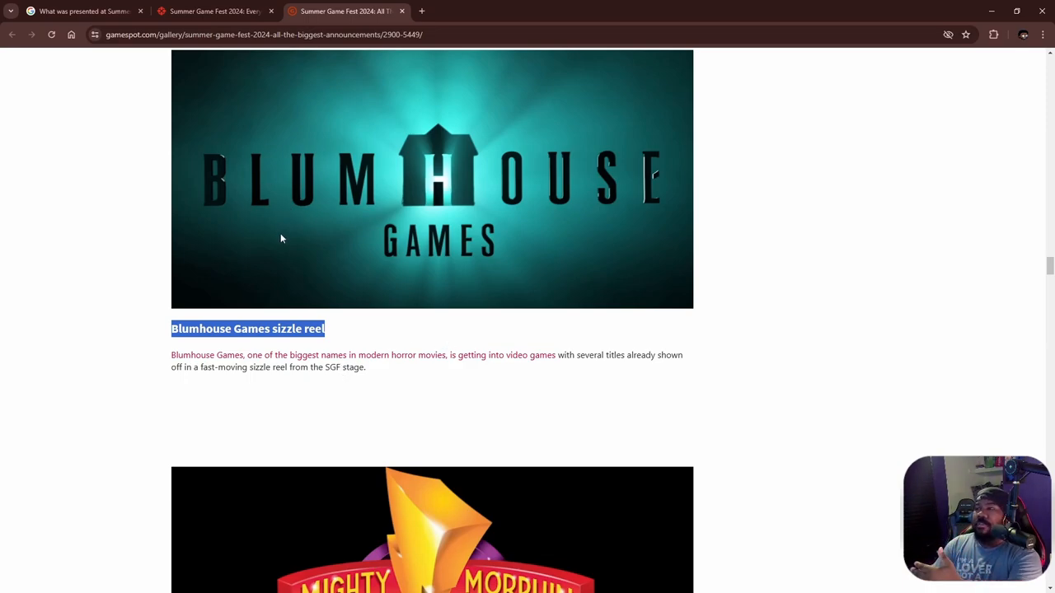
{"action": "mouse_move", "coordinate": [270, 254]}
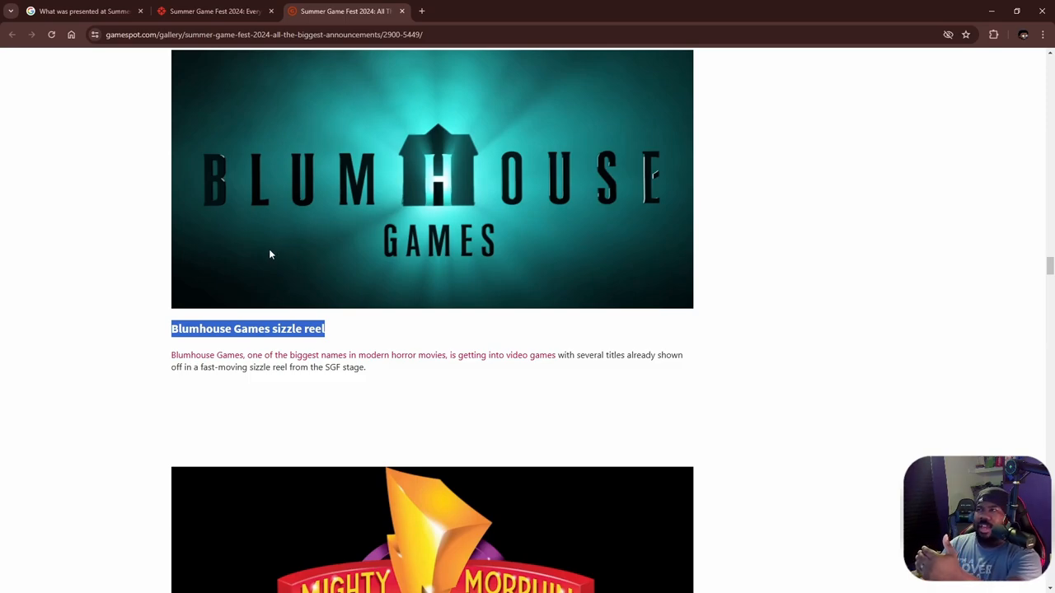
{"action": "mouse_move", "coordinate": [223, 232]}
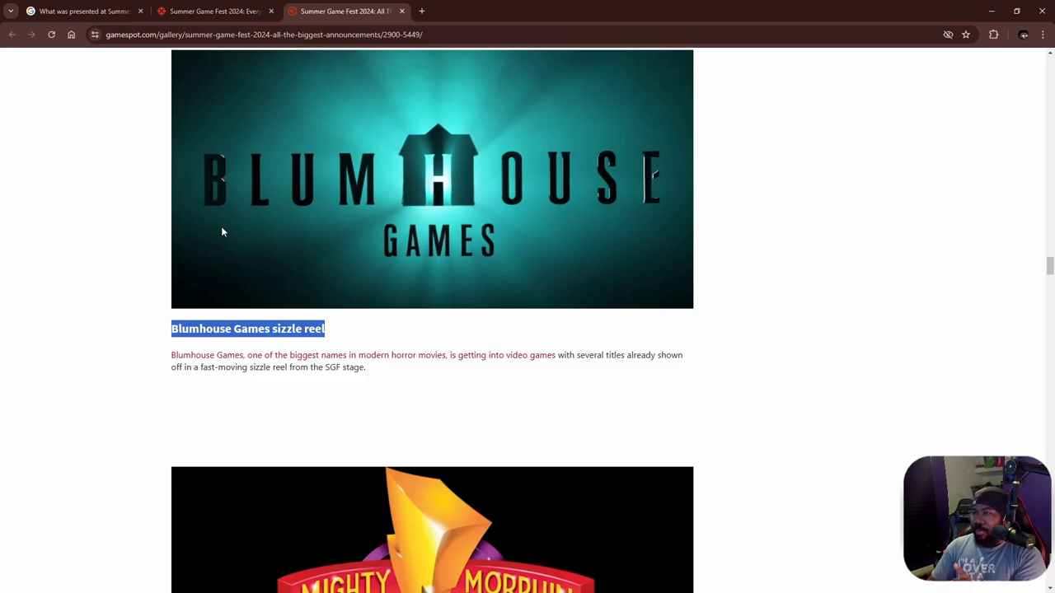
{"action": "mouse_move", "coordinate": [197, 216]}
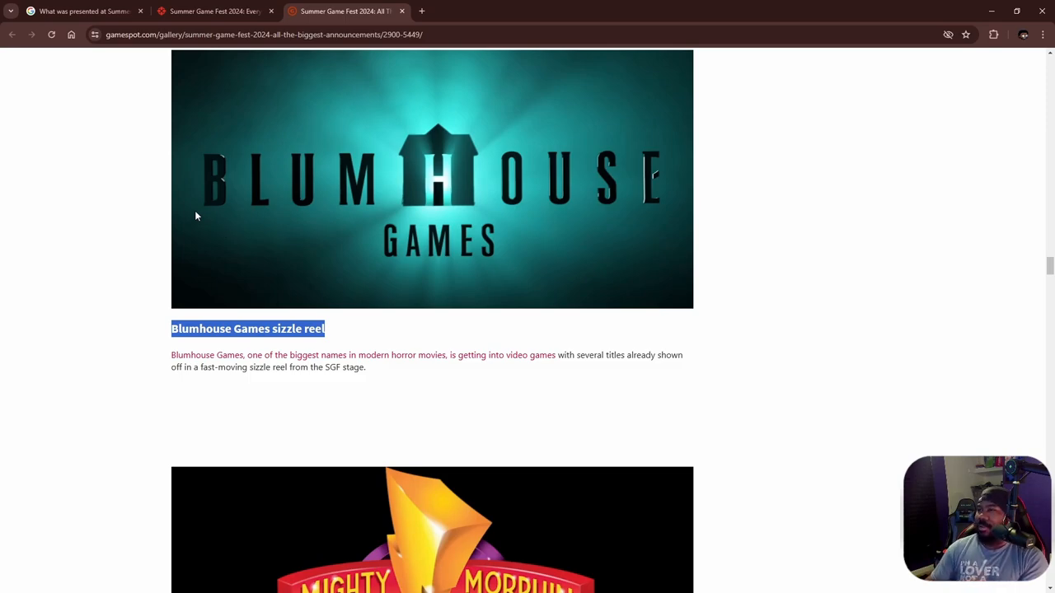
{"action": "scroll", "scroll_direction": "down", "scroll_amount": 3}
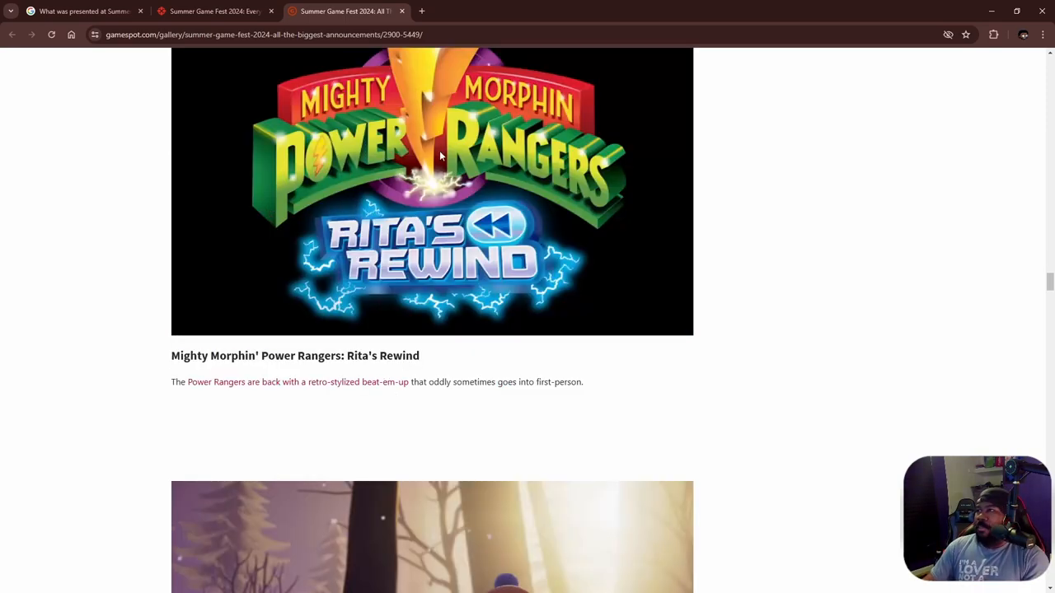
{"action": "mouse_move", "coordinate": [350, 341]}
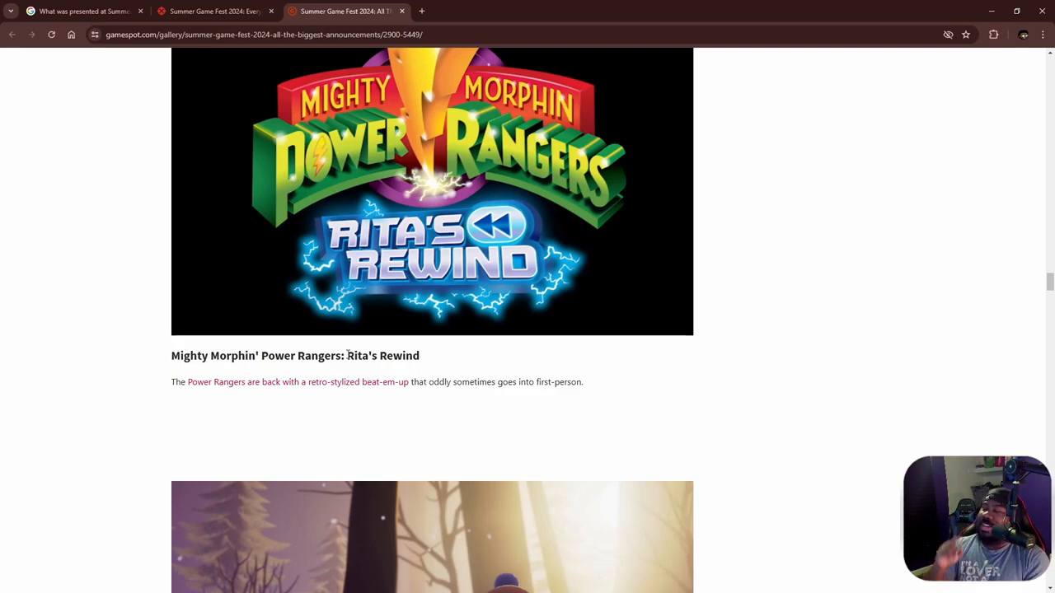
{"action": "mouse_move", "coordinate": [209, 160]}
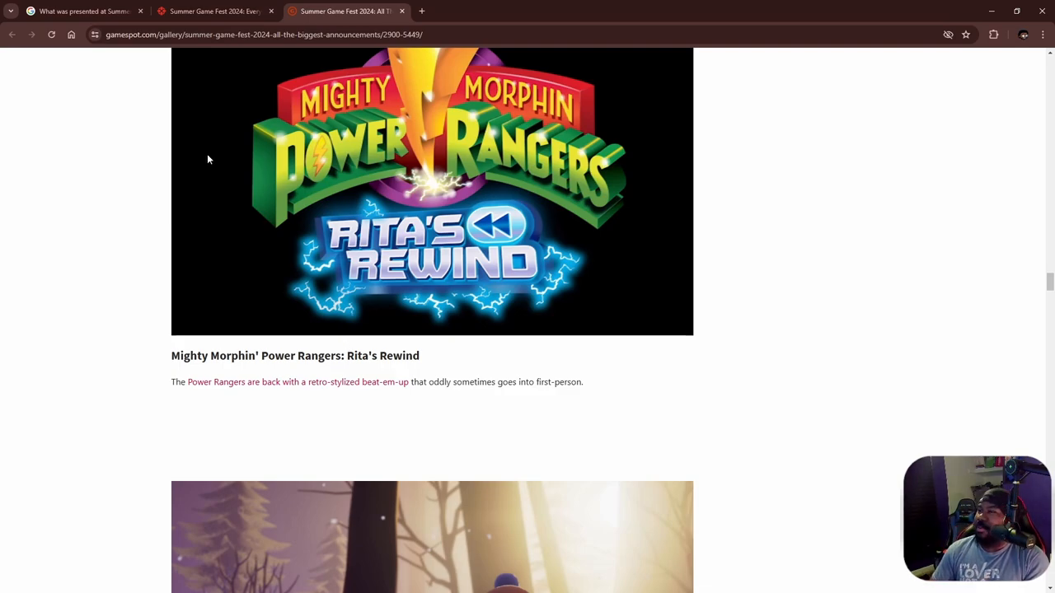
{"action": "scroll", "scroll_direction": "down", "scroll_amount": 3}
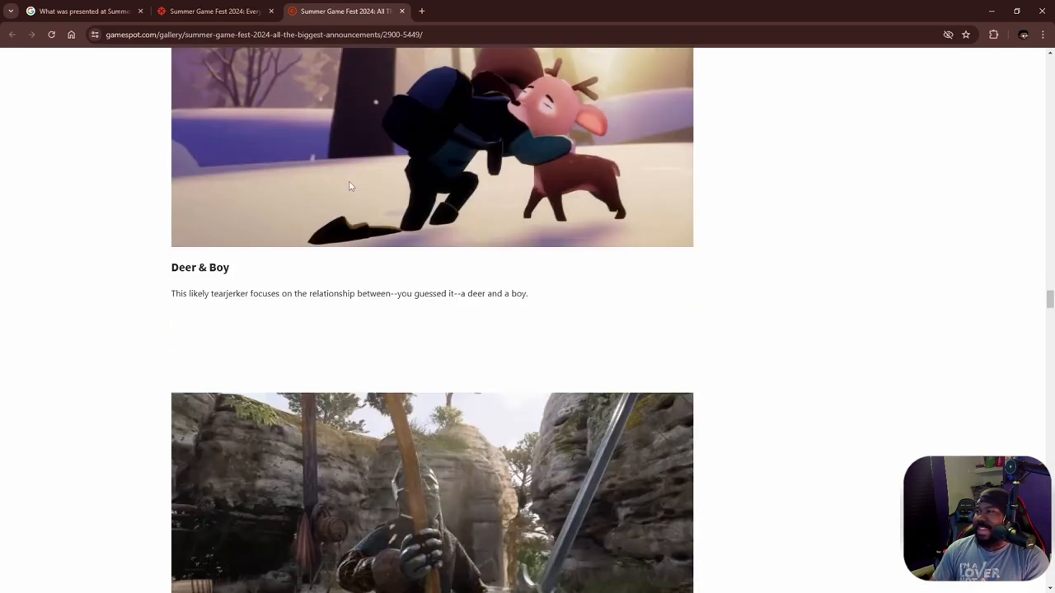
{"action": "scroll", "scroll_direction": "down", "scroll_amount": 3}
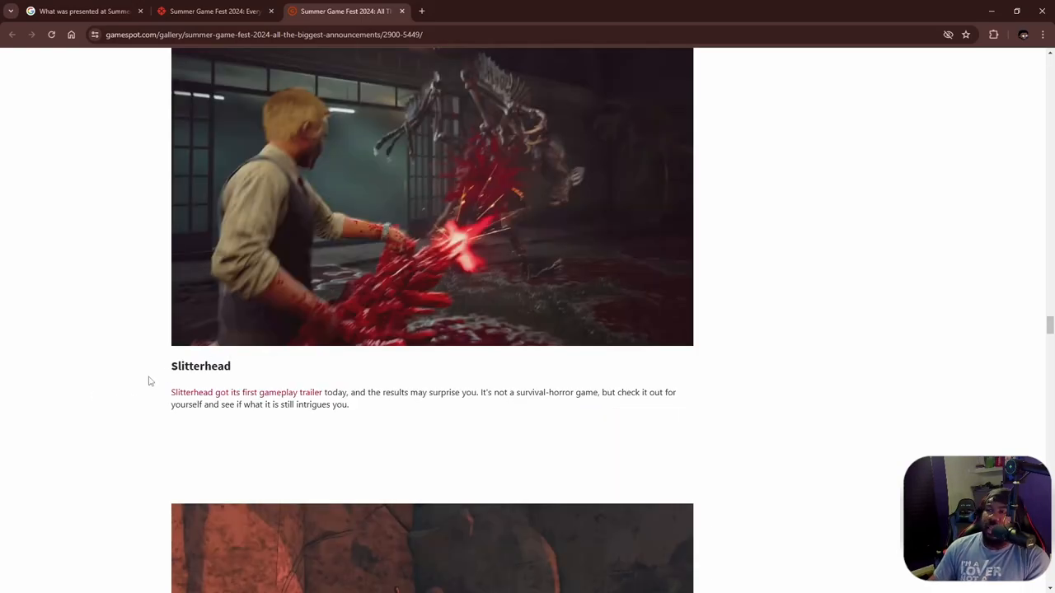
{"action": "mouse_move", "coordinate": [190, 393]}
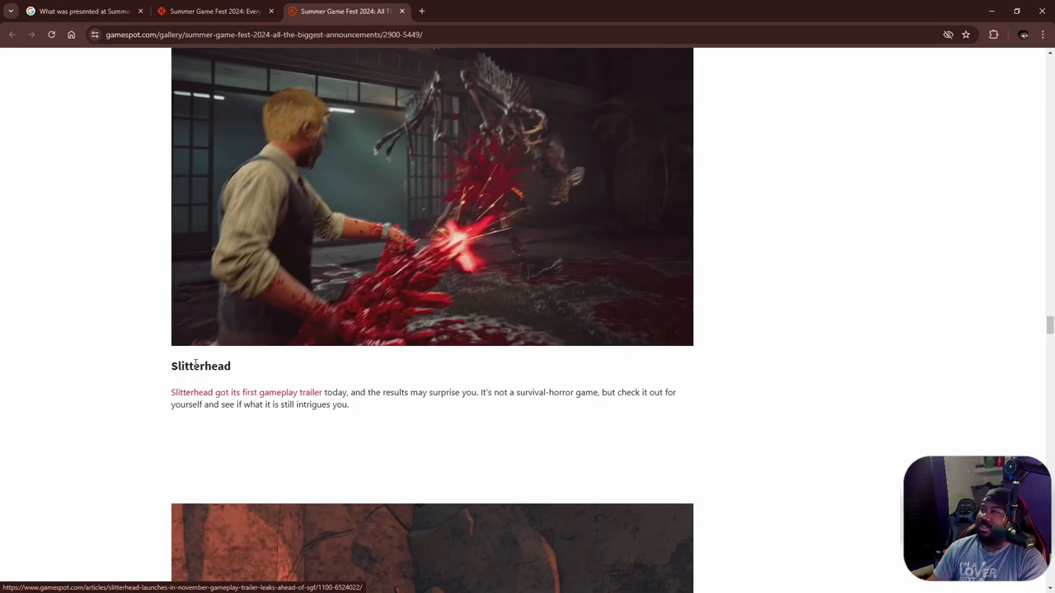
{"action": "mouse_move", "coordinate": [407, 264]}
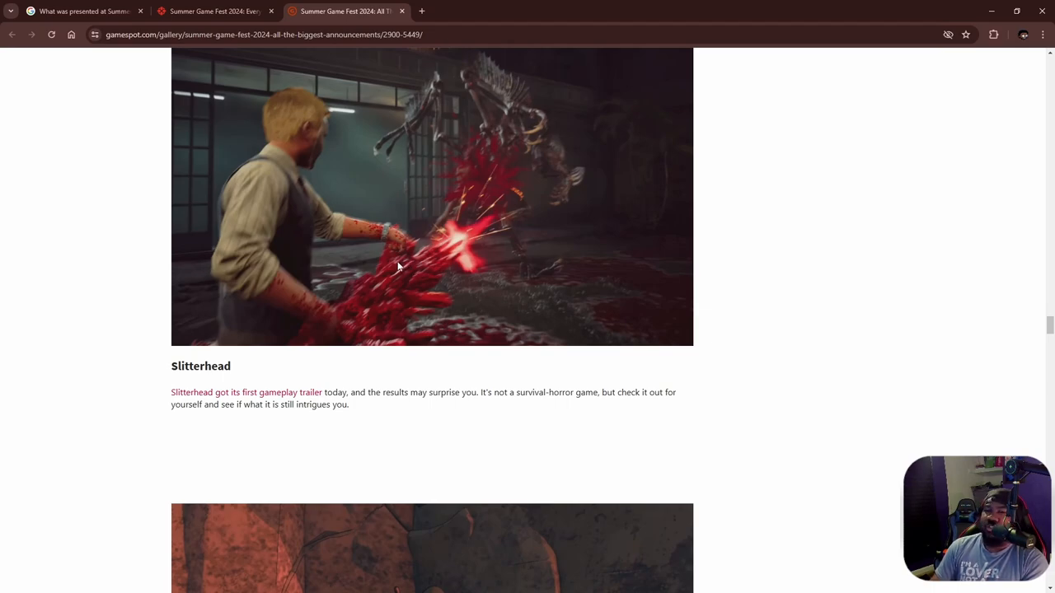
{"action": "mouse_move", "coordinate": [445, 237]}
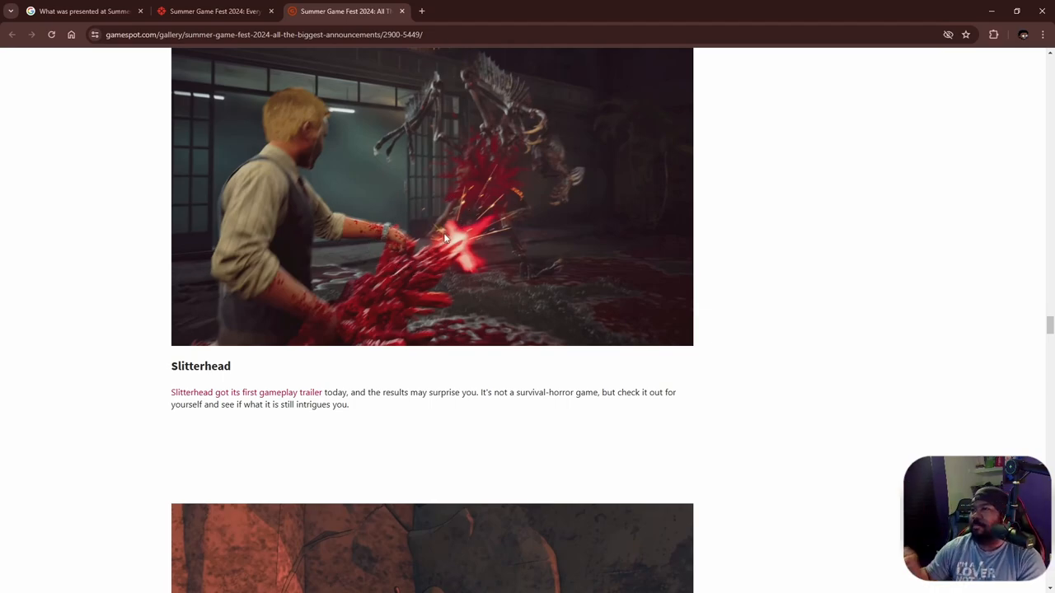
{"action": "mouse_move", "coordinate": [435, 176]}
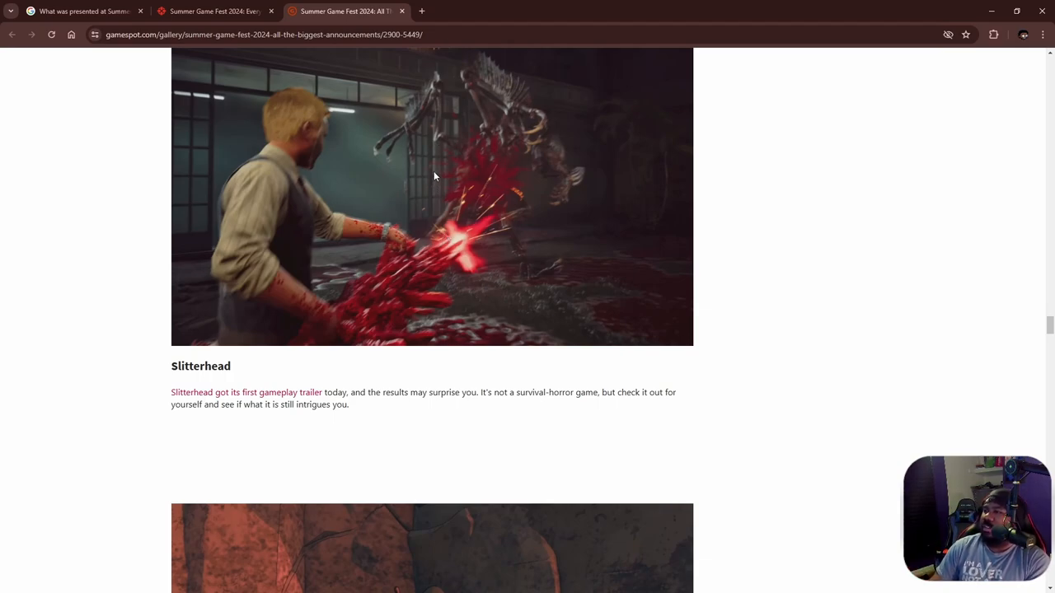
{"action": "scroll", "scroll_direction": "down", "scroll_amount": 3}
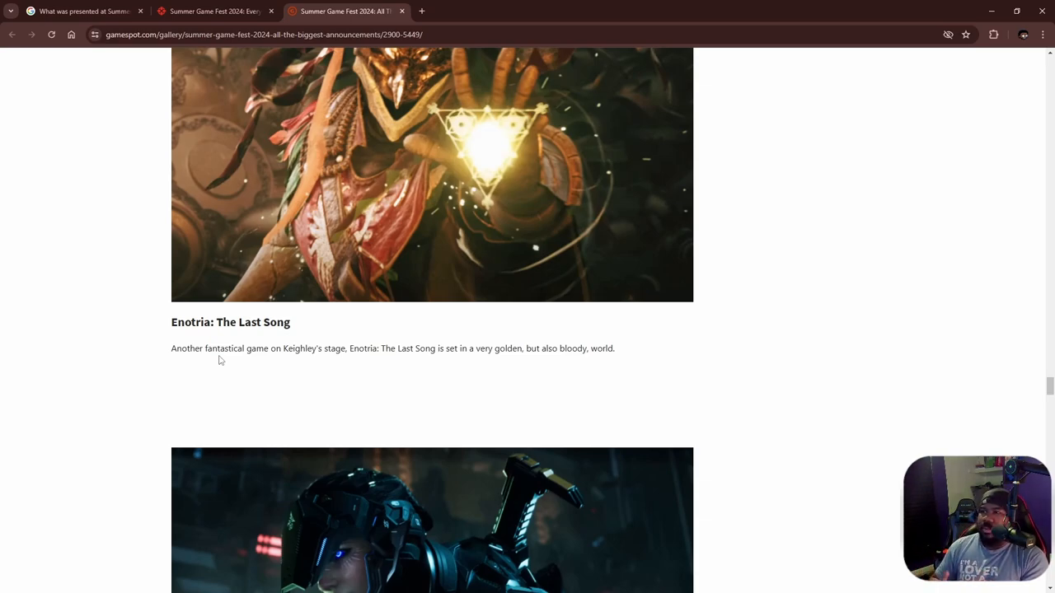
{"action": "mouse_move", "coordinate": [376, 230]}
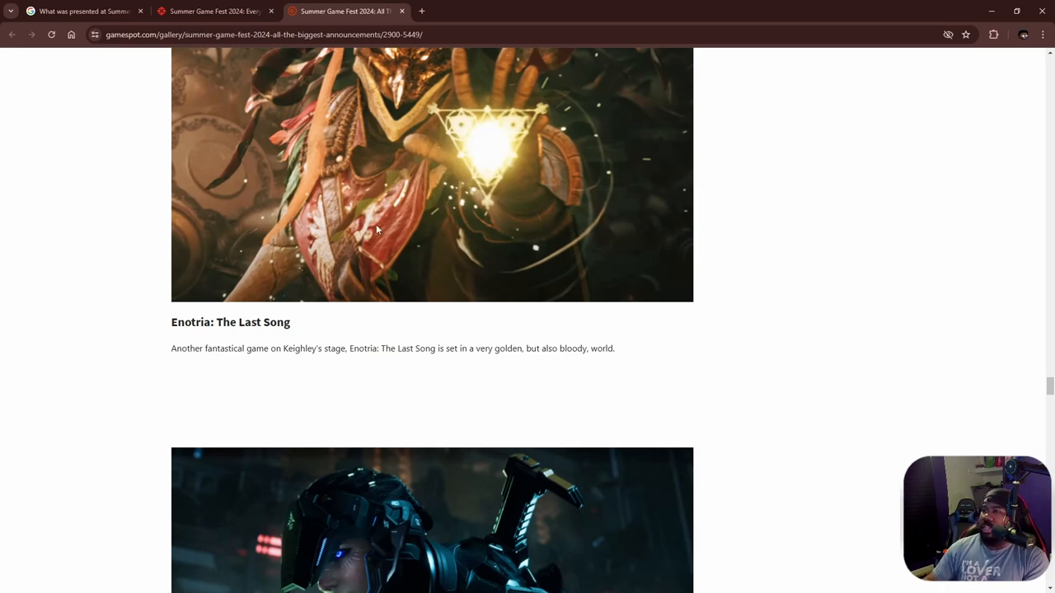
{"action": "mouse_move", "coordinate": [415, 202]}
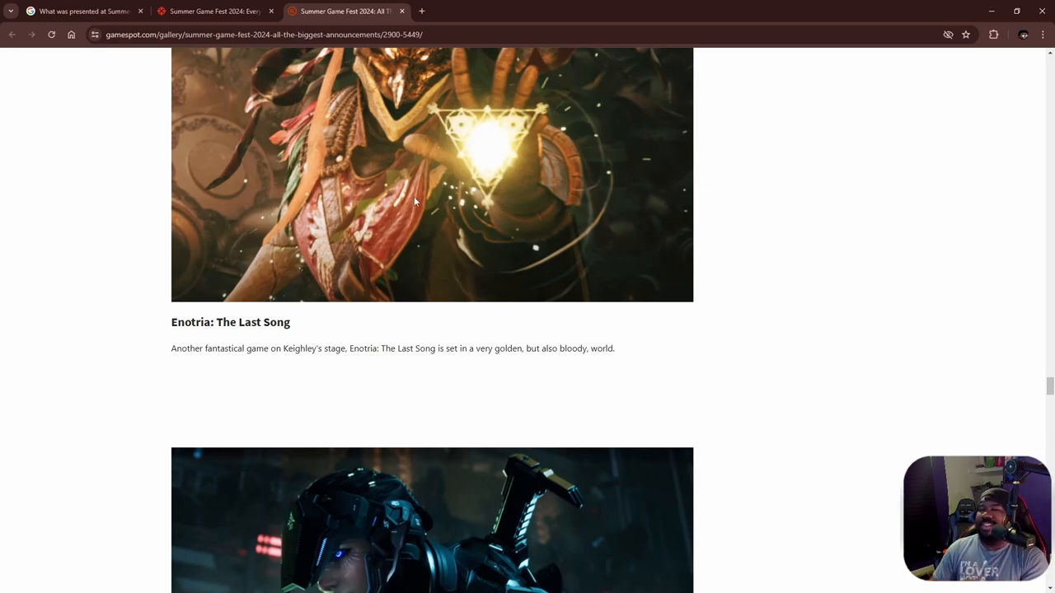
Scroll past The Finals Season 3 and New World Aeternum to the Valorant console entry
{"action": "scroll", "scroll_direction": "down", "scroll_amount": 3}
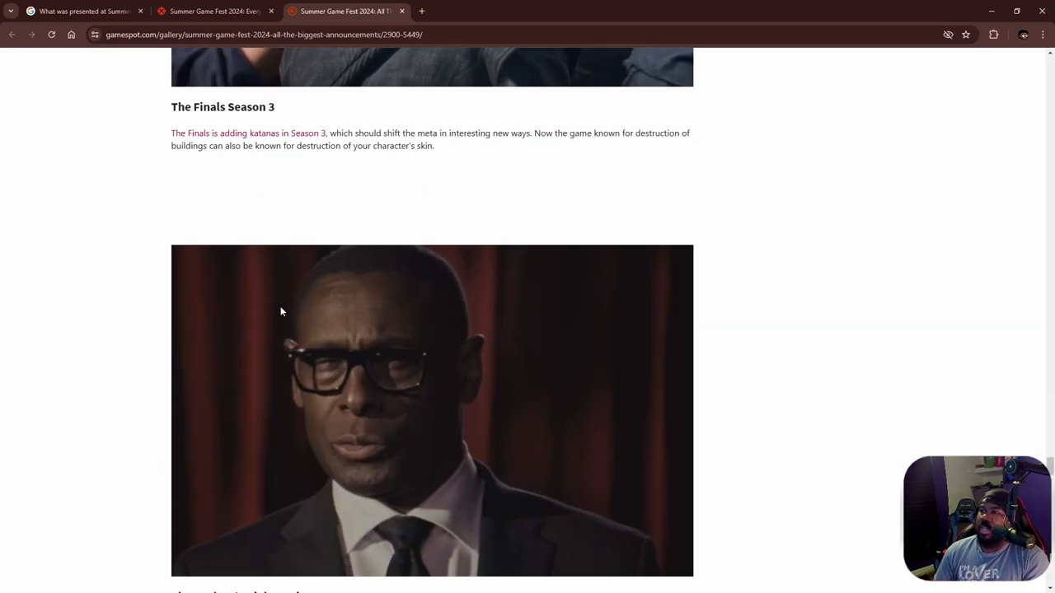
{"action": "scroll", "scroll_direction": "down", "scroll_amount": 3}
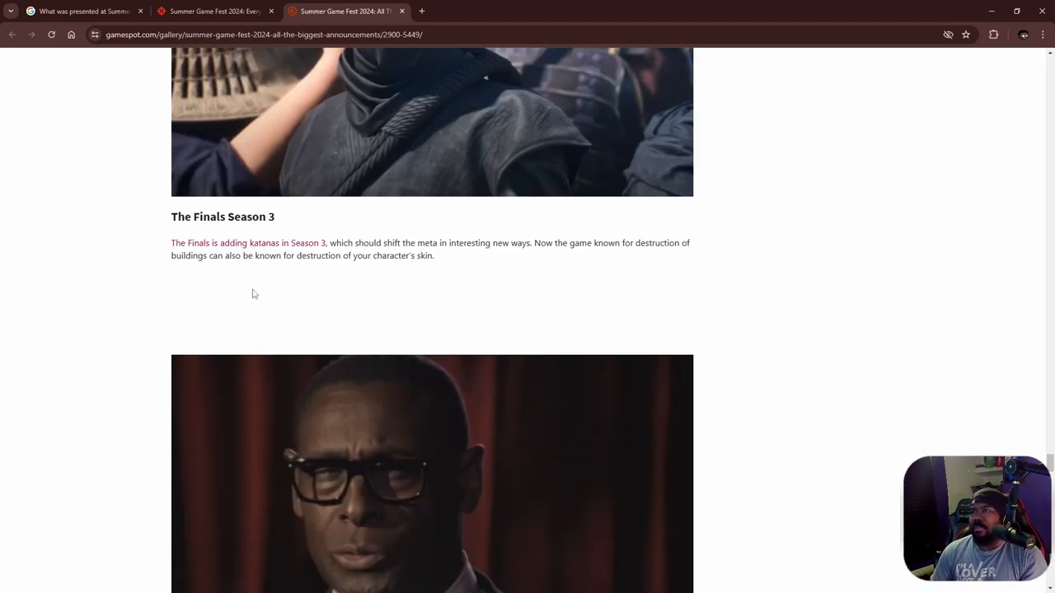
{"action": "scroll", "scroll_direction": "down", "scroll_amount": 3}
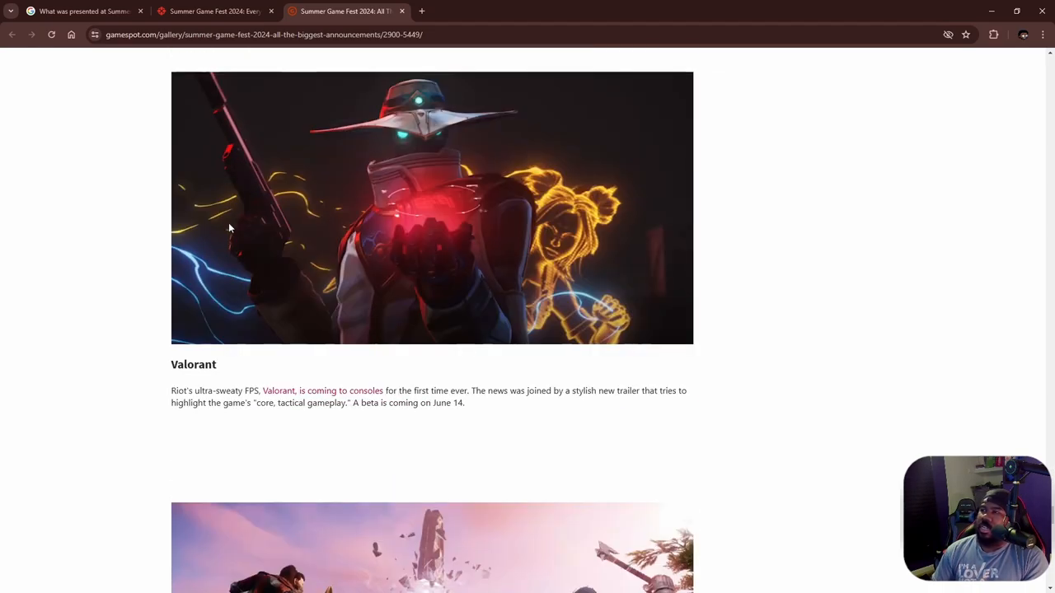
{"action": "scroll", "scroll_direction": "down", "scroll_amount": 3}
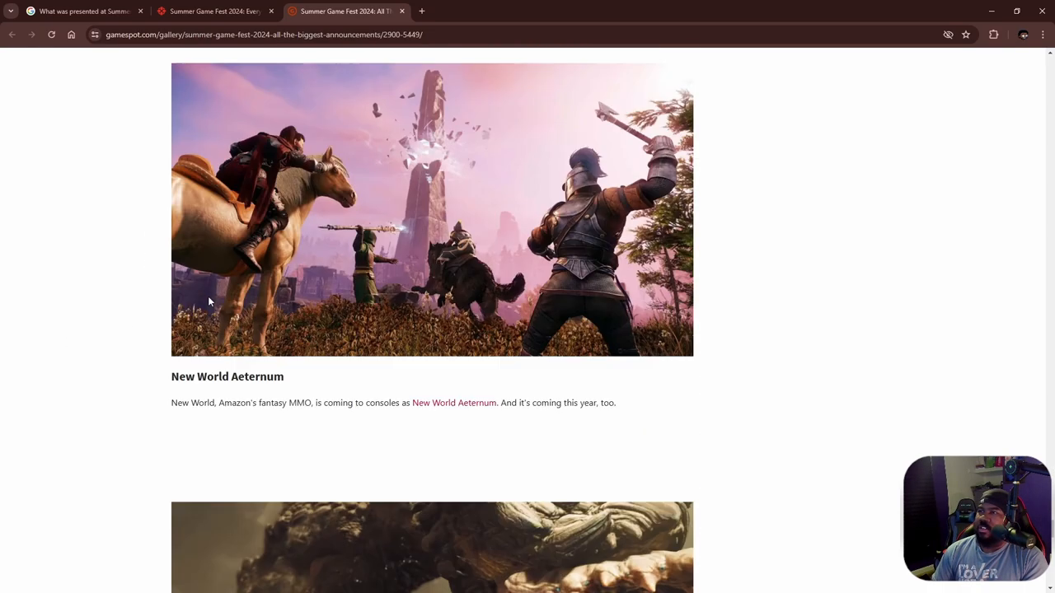
{"action": "scroll", "scroll_direction": "down", "scroll_amount": 3}
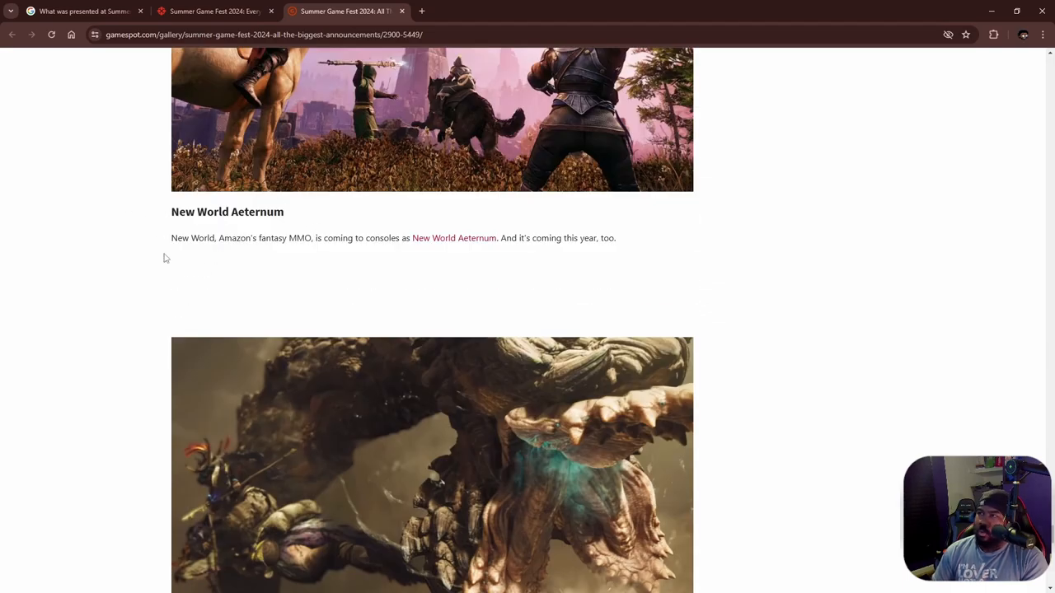
{"action": "scroll", "scroll_direction": "down", "scroll_amount": 3}
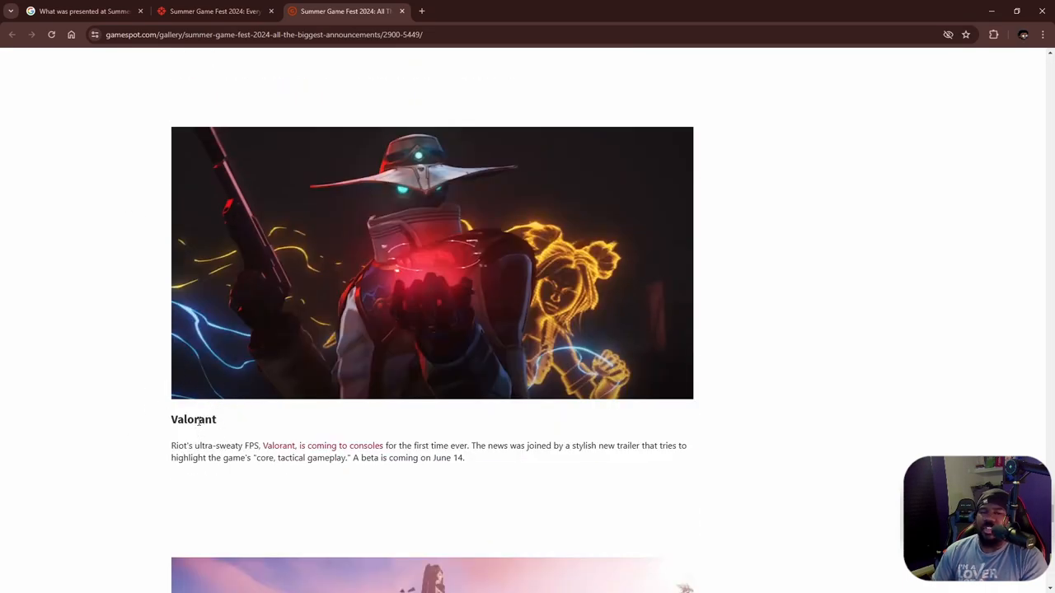
Scroll to The First Descendent entry showing its July 2 release date
{"action": "scroll", "scroll_direction": "down", "scroll_amount": 3}
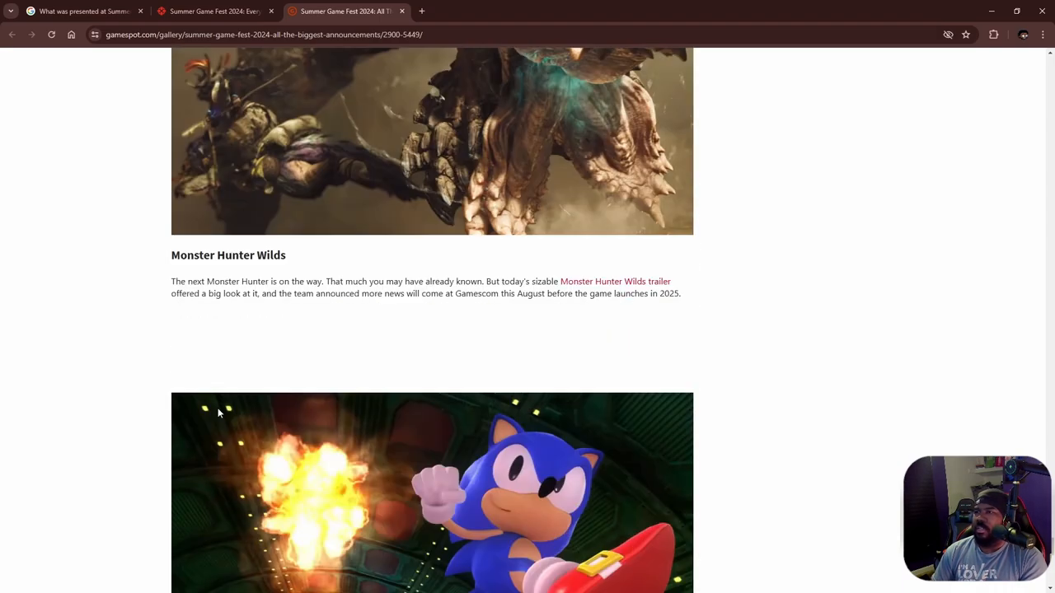
{"action": "scroll", "scroll_direction": "down", "scroll_amount": 3}
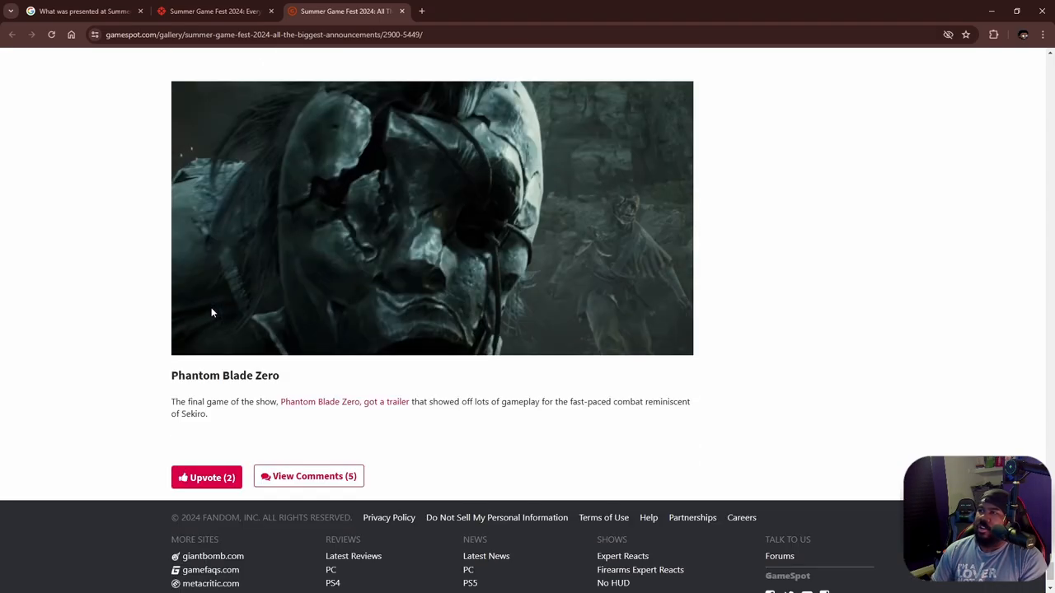
{"action": "scroll", "scroll_direction": "down", "scroll_amount": 3}
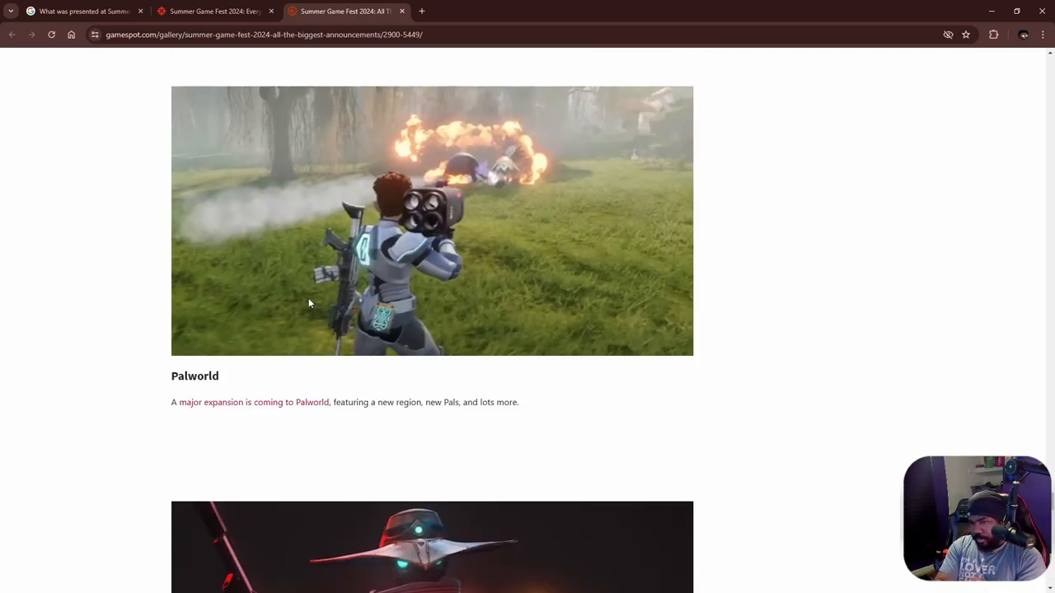
{"action": "scroll", "scroll_direction": "down", "scroll_amount": 3}
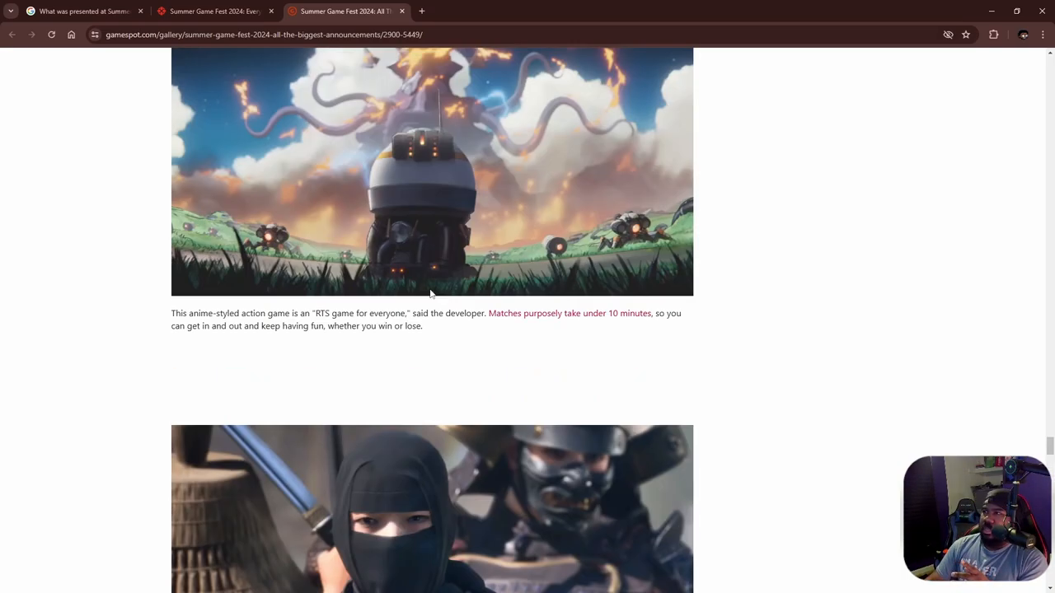
{"action": "scroll", "scroll_direction": "down", "scroll_amount": 3}
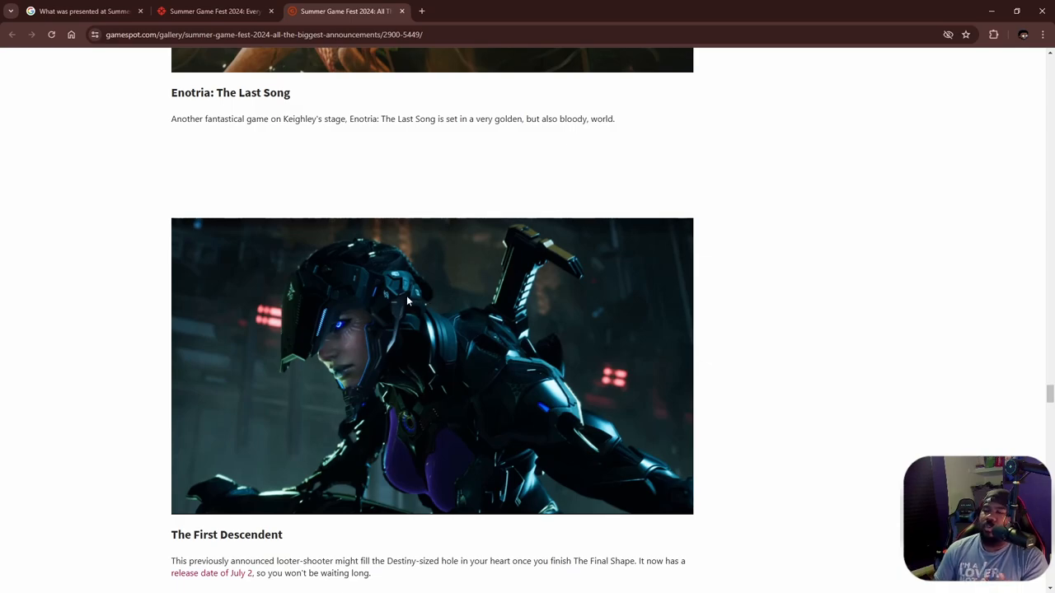
{"action": "scroll", "scroll_direction": "down", "scroll_amount": 3}
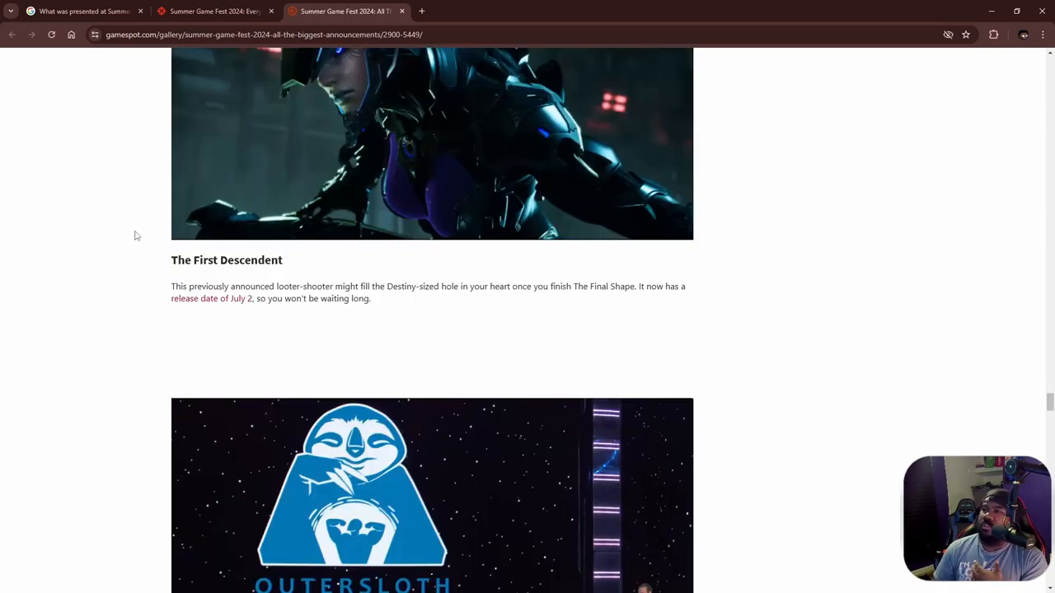
{"action": "mouse_move", "coordinate": [183, 338]}
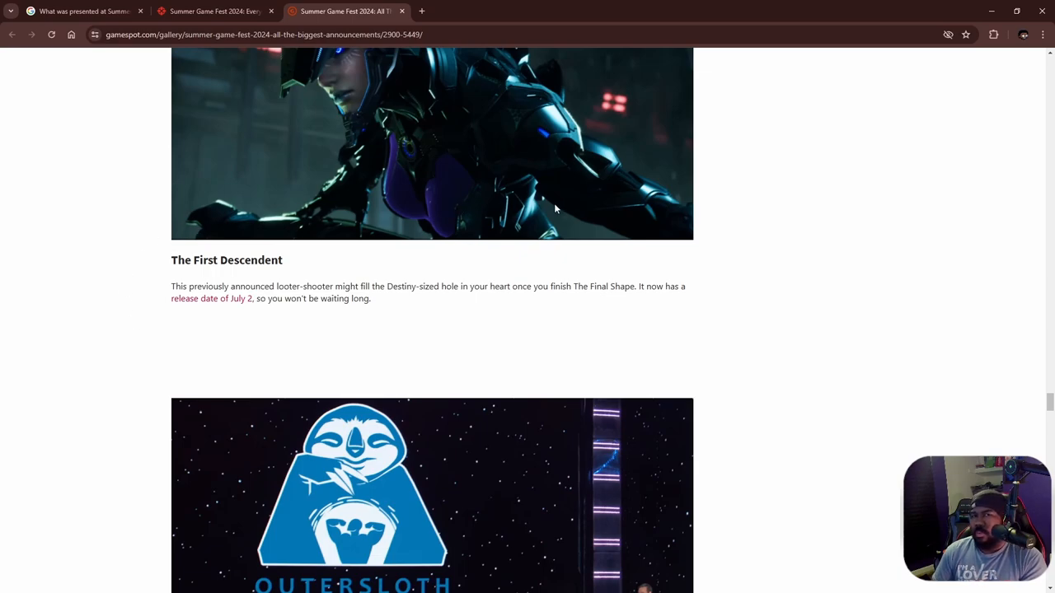
{"action": "mouse_move", "coordinate": [607, 290]}
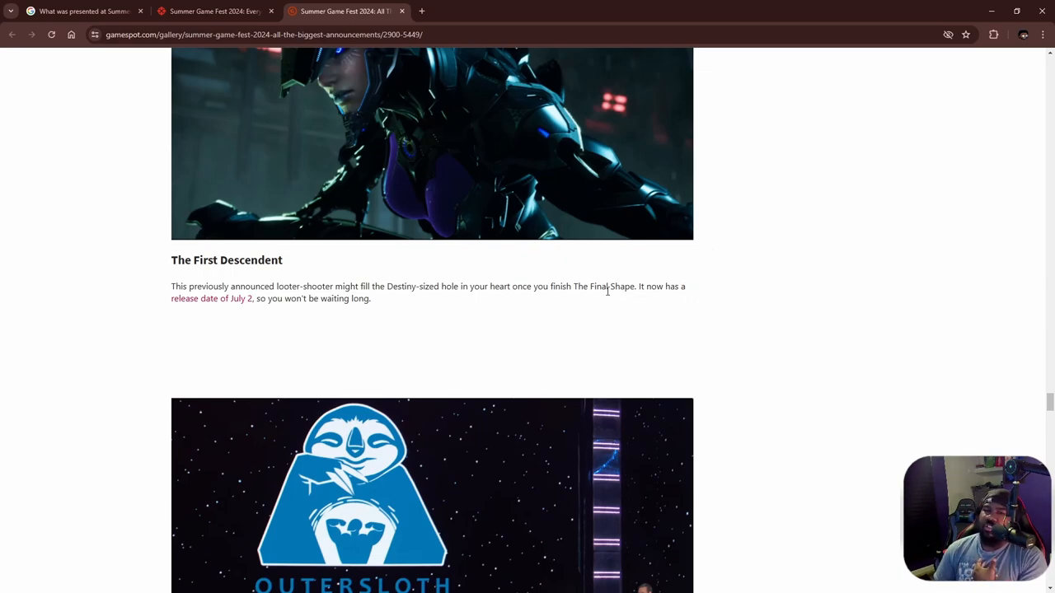
{"action": "mouse_move", "coordinate": [591, 282]}
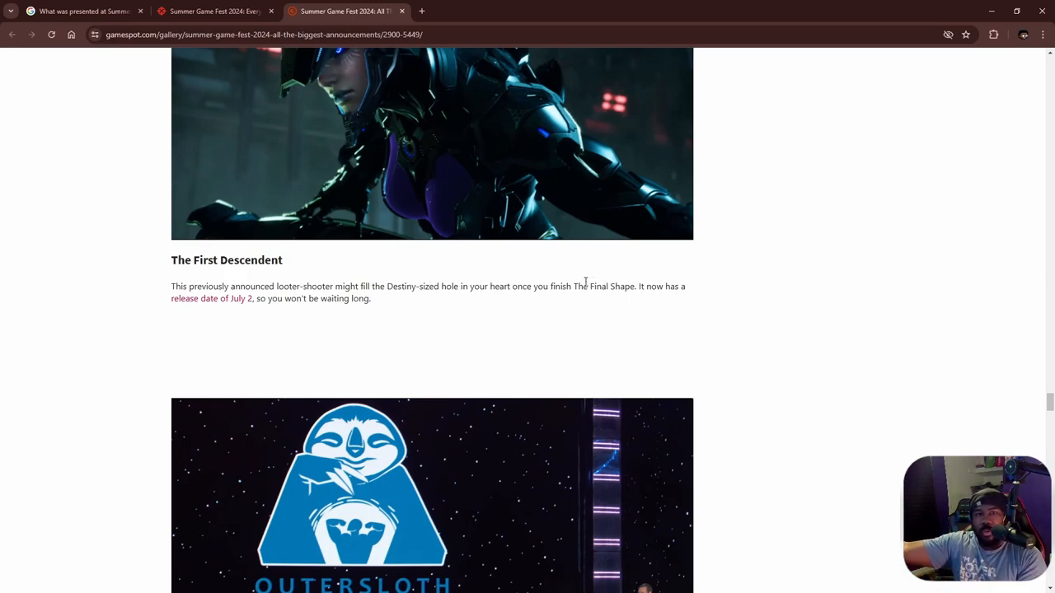
Scroll past Outersloth, Dune: Awakening and Enotria to the Wanderstop and Unknown9 Awakening entries
{"action": "scroll", "scroll_direction": "down", "scroll_amount": 3}
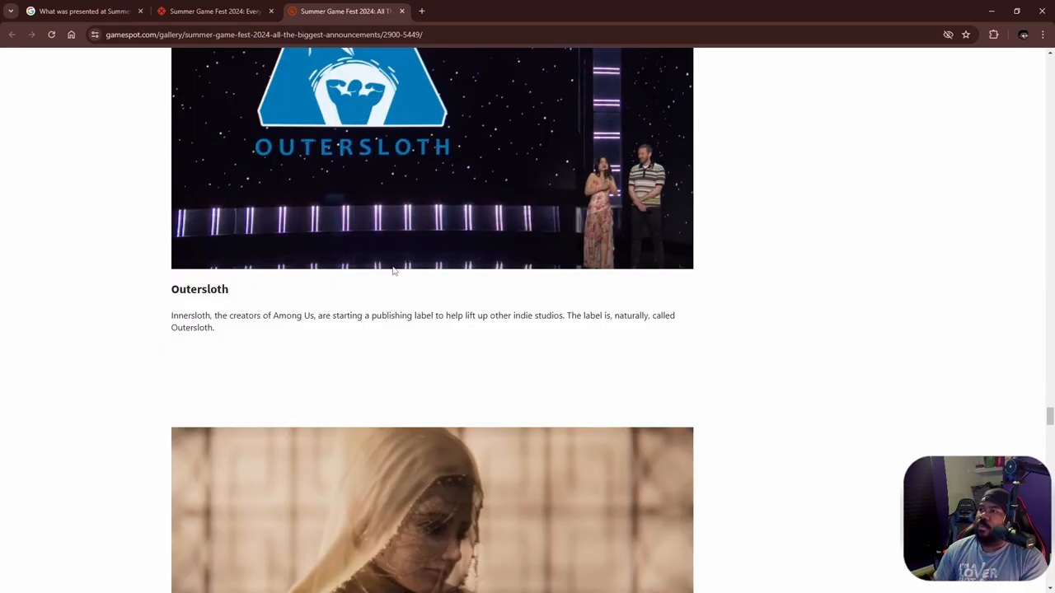
{"action": "mouse_move", "coordinate": [600, 349]}
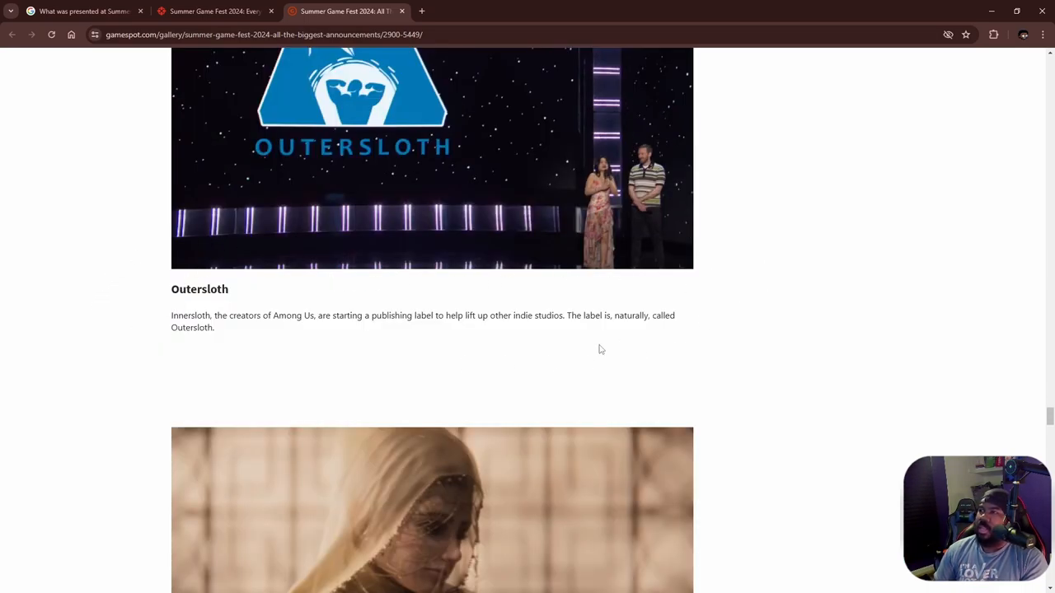
{"action": "mouse_move", "coordinate": [157, 385]}
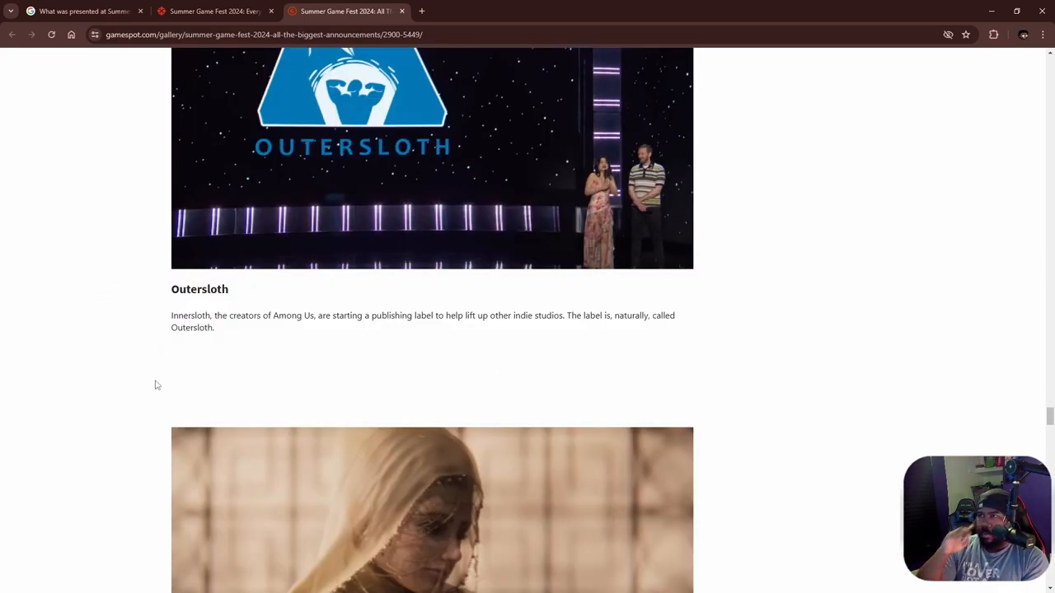
{"action": "scroll", "scroll_direction": "down", "scroll_amount": 3}
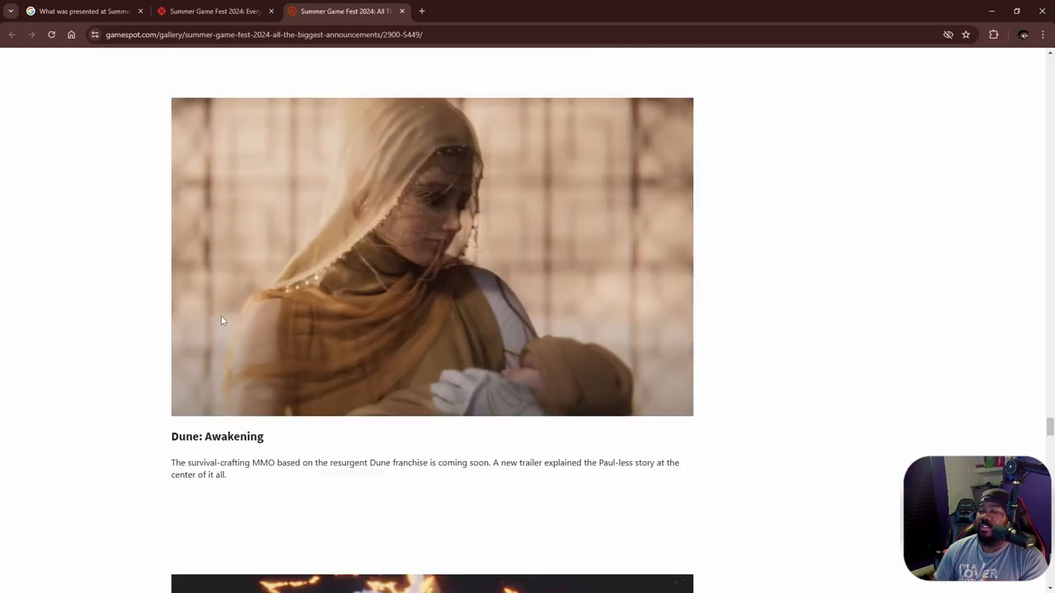
{"action": "scroll", "scroll_direction": "down", "scroll_amount": 3}
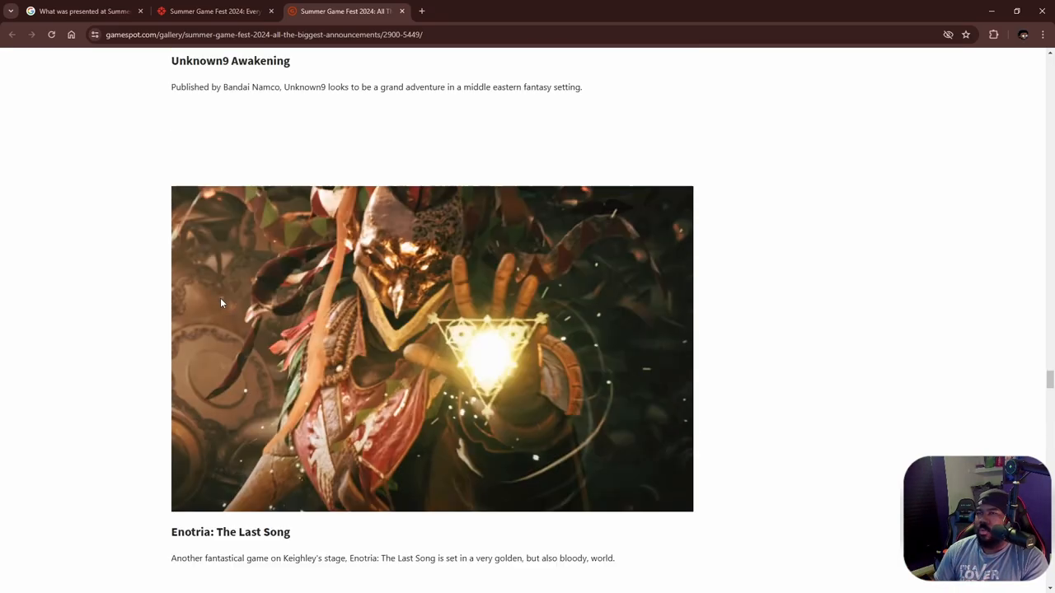
{"action": "scroll", "scroll_direction": "down", "scroll_amount": 3}
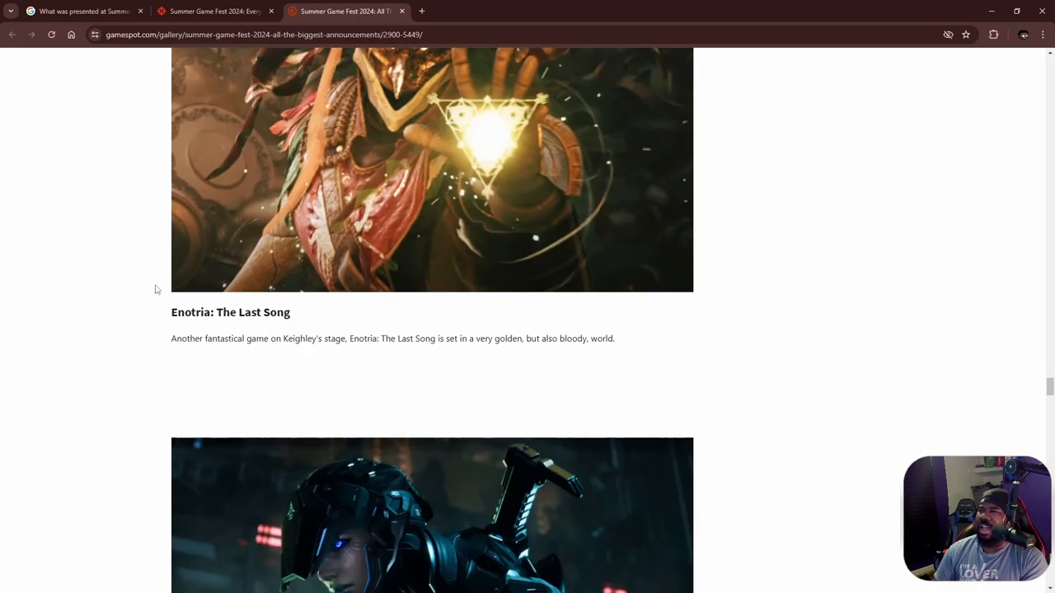
{"action": "mouse_move", "coordinate": [268, 313]}
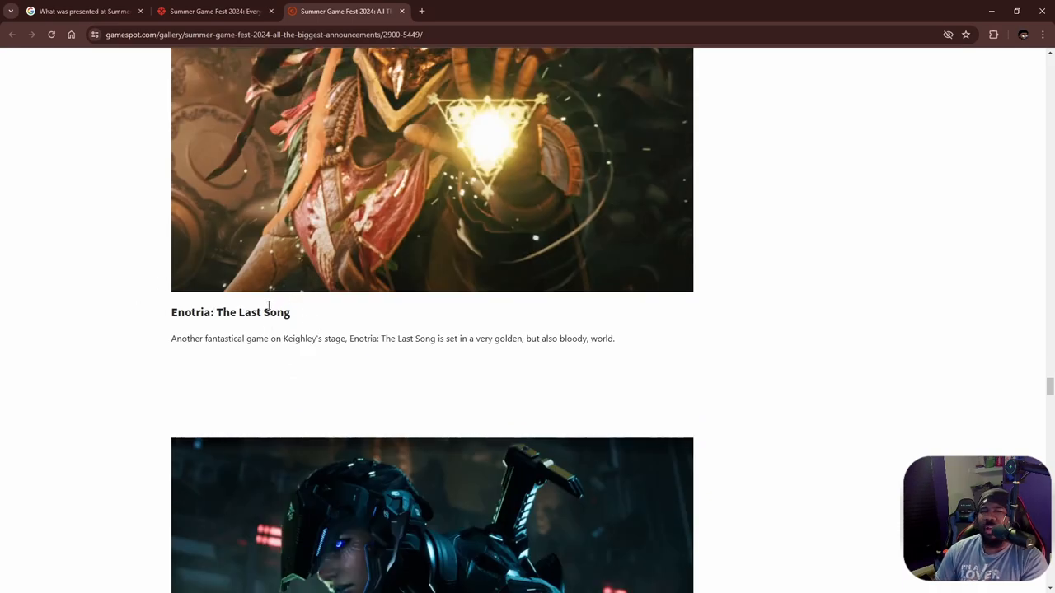
{"action": "scroll", "scroll_direction": "down", "scroll_amount": 3}
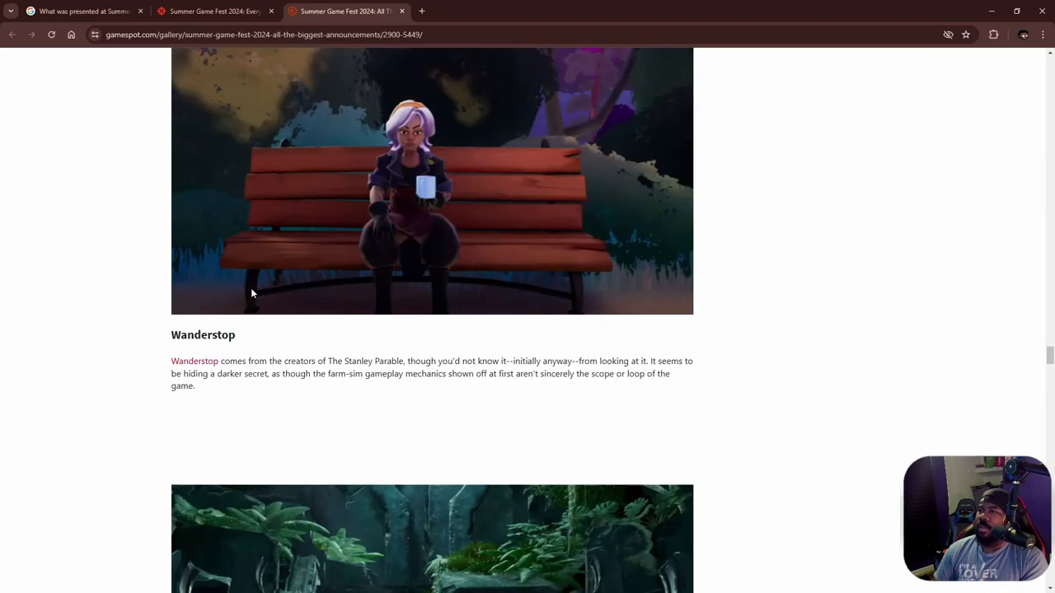
{"action": "scroll", "scroll_direction": "down", "scroll_amount": 3}
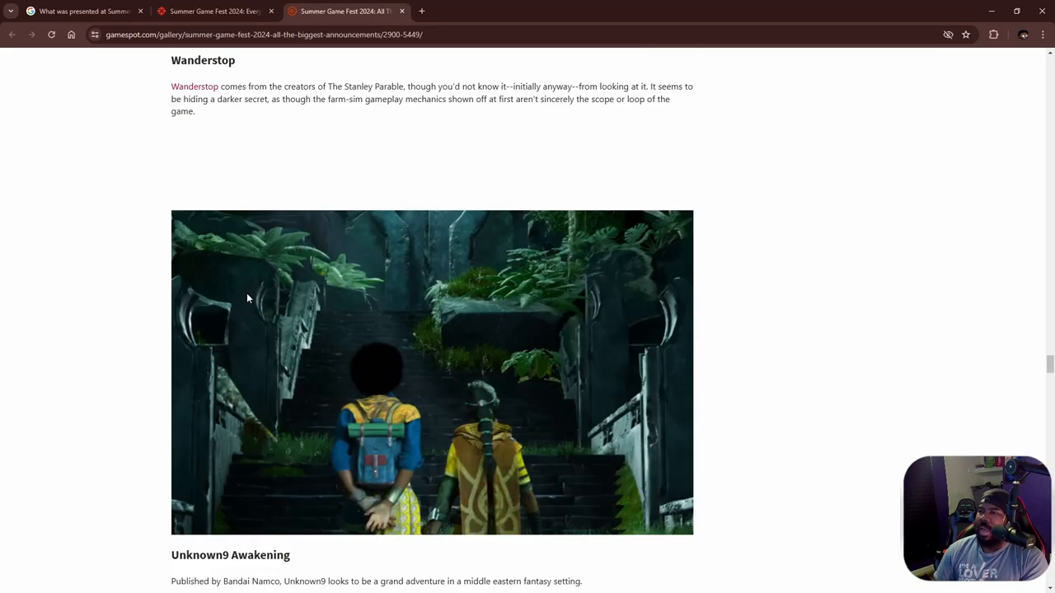
{"action": "mouse_move", "coordinate": [253, 299]}
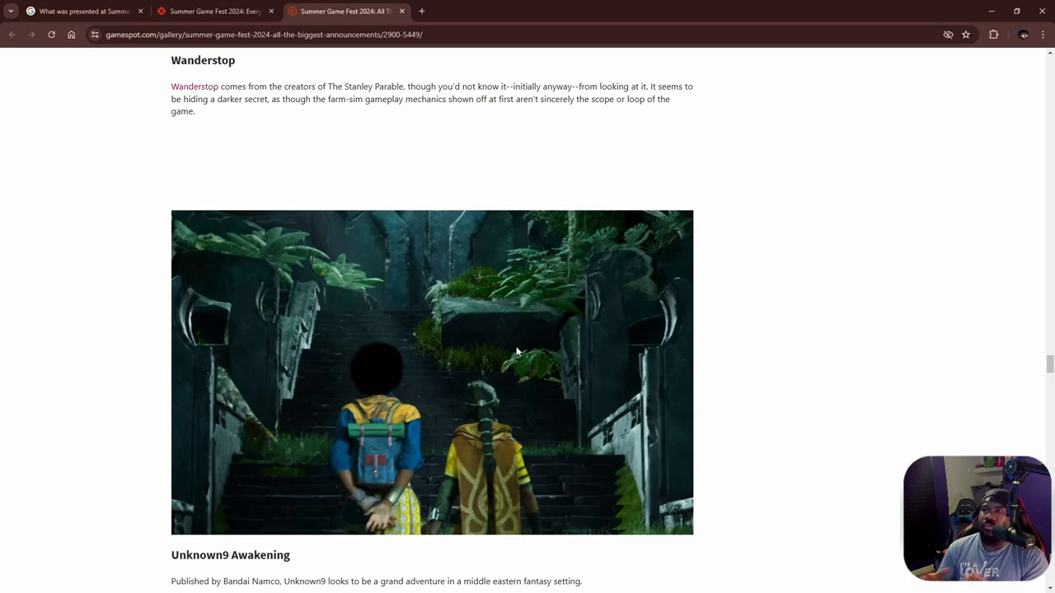
Scroll past Deer & Boy, Blumhouse Games and Metaphor: ReFantazio to Batman: Arkham Shadow
{"action": "scroll", "scroll_direction": "down", "scroll_amount": 3}
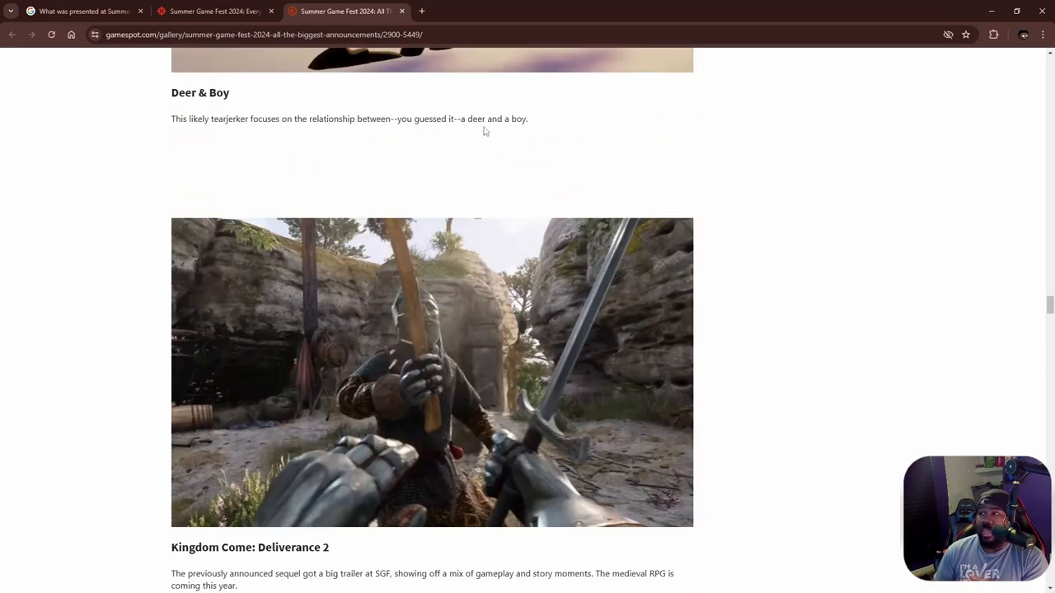
{"action": "scroll", "scroll_direction": "down", "scroll_amount": 3}
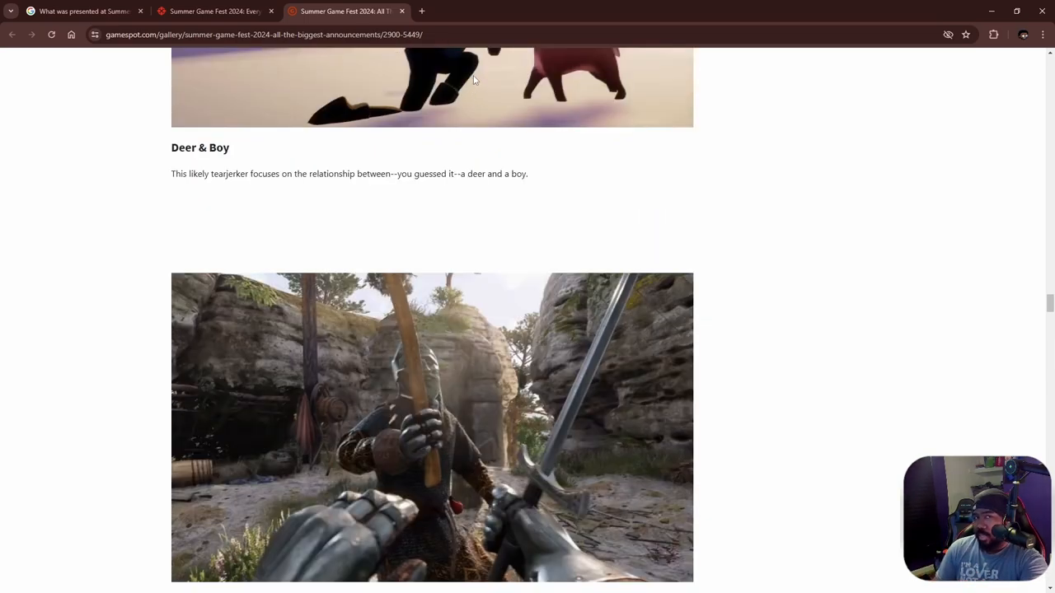
{"action": "scroll", "scroll_direction": "down", "scroll_amount": 3}
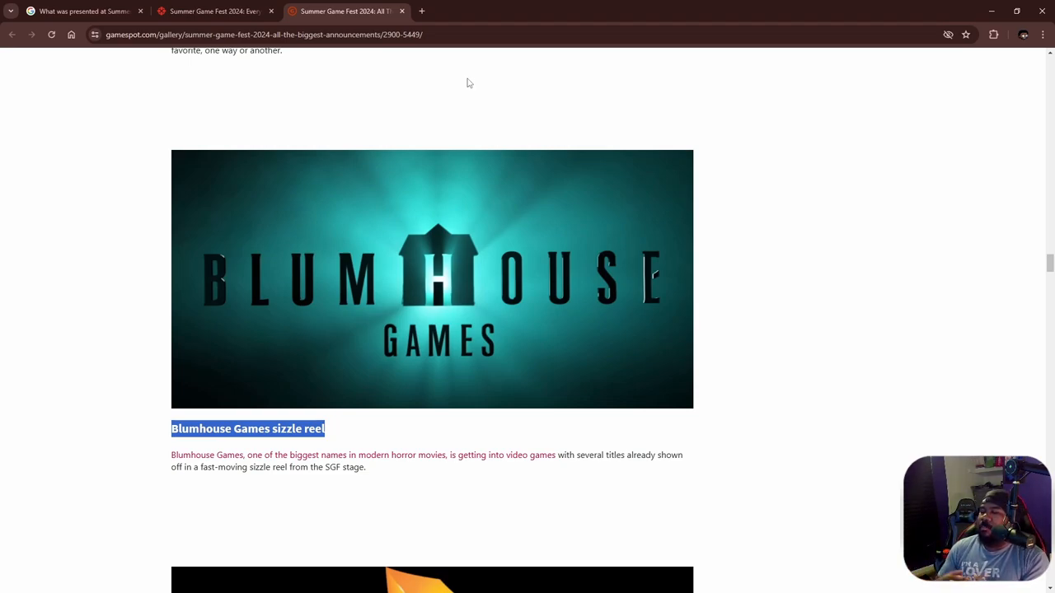
{"action": "scroll", "scroll_direction": "down", "scroll_amount": 3}
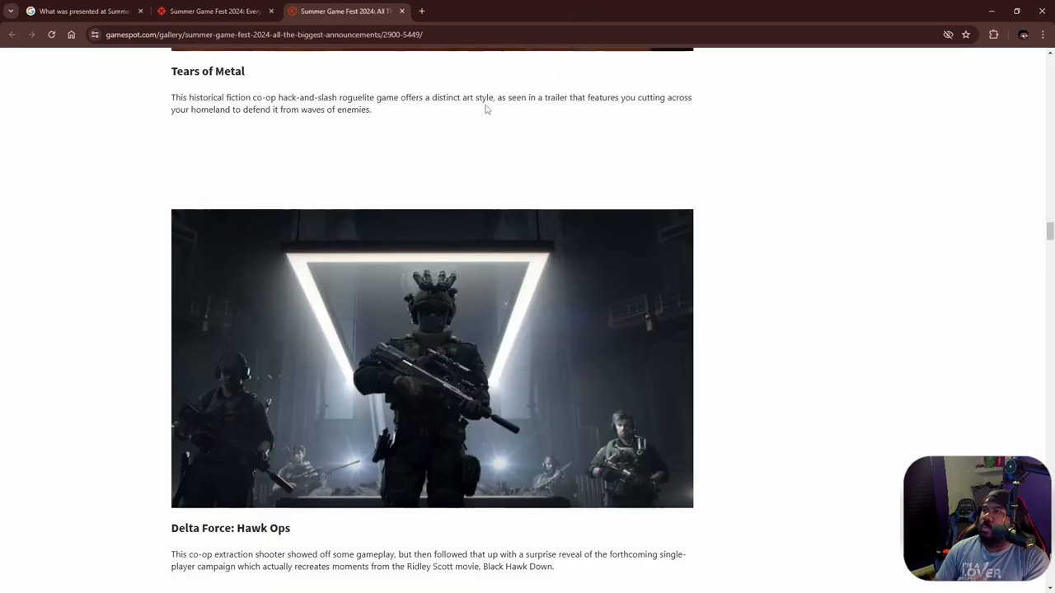
{"action": "scroll", "scroll_direction": "down", "scroll_amount": 3}
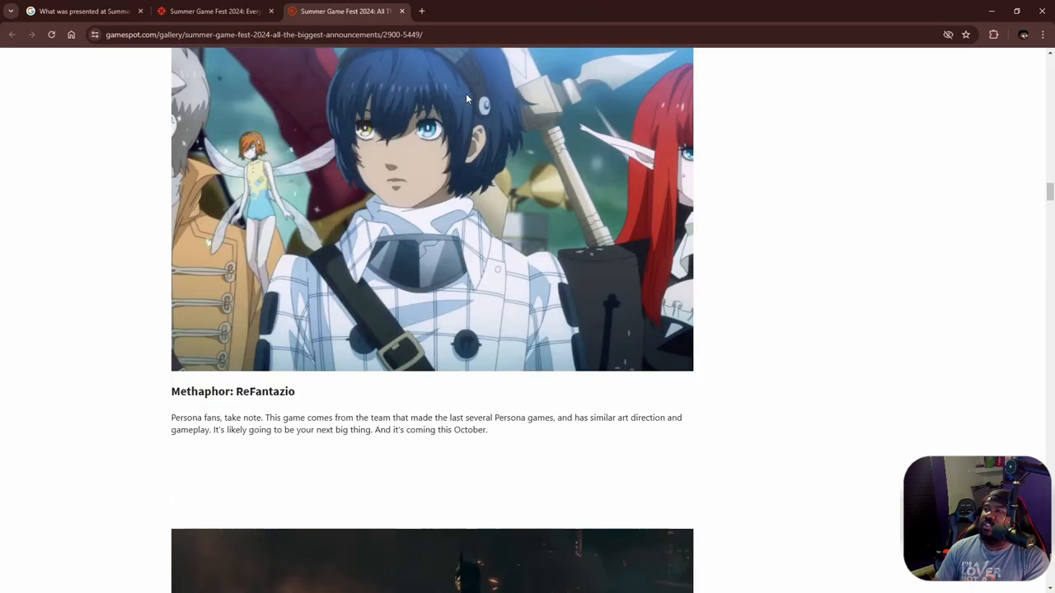
{"action": "scroll", "scroll_direction": "down", "scroll_amount": 3}
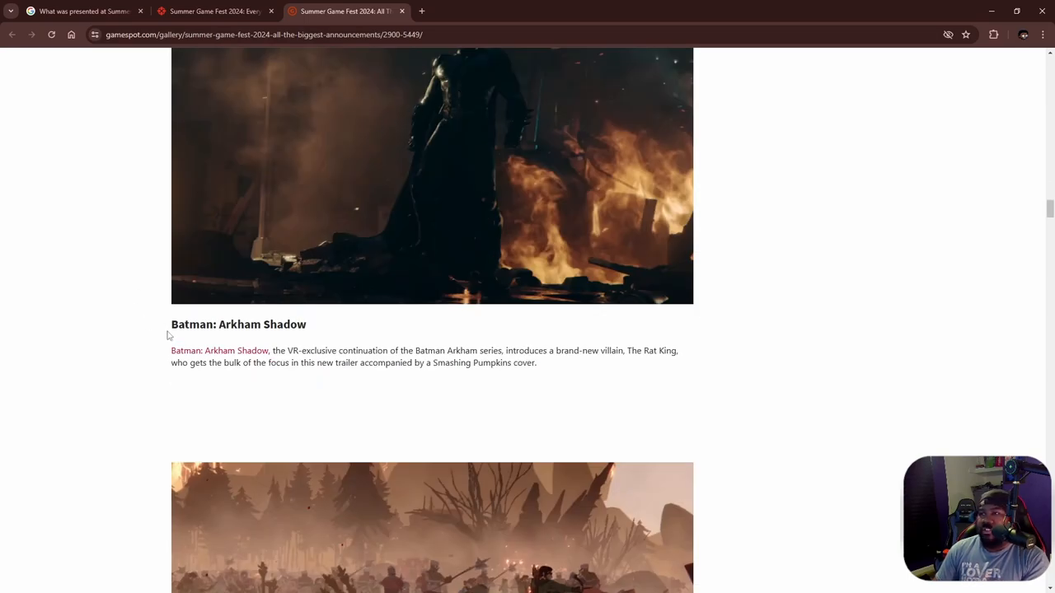